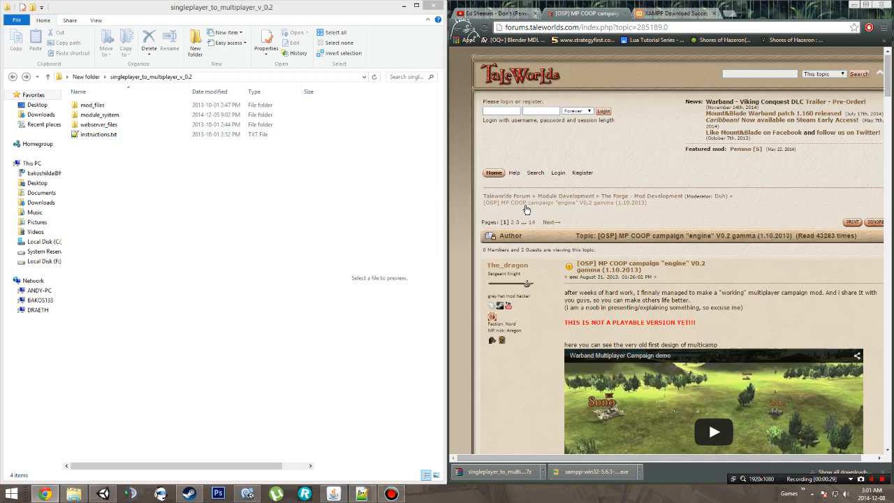
Glance at the XAMPP page, return to the co-op thread and scroll to its download link.
left_click(573, 26)
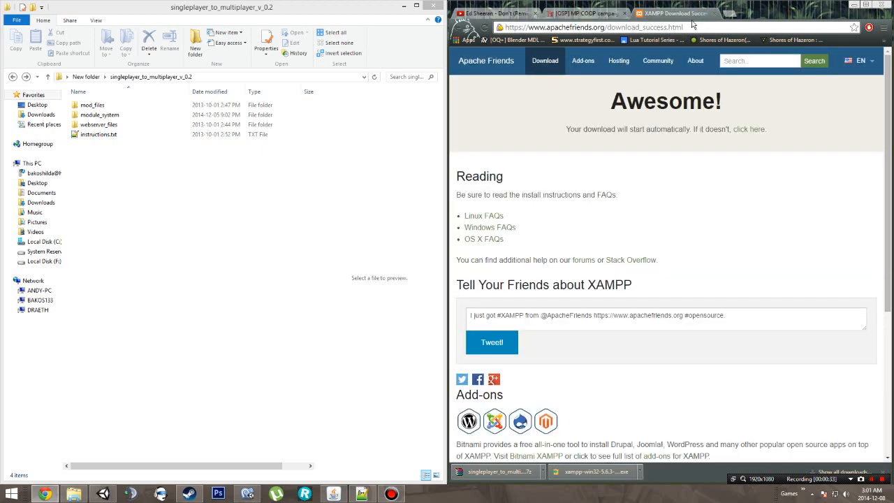
left_click(594, 26)
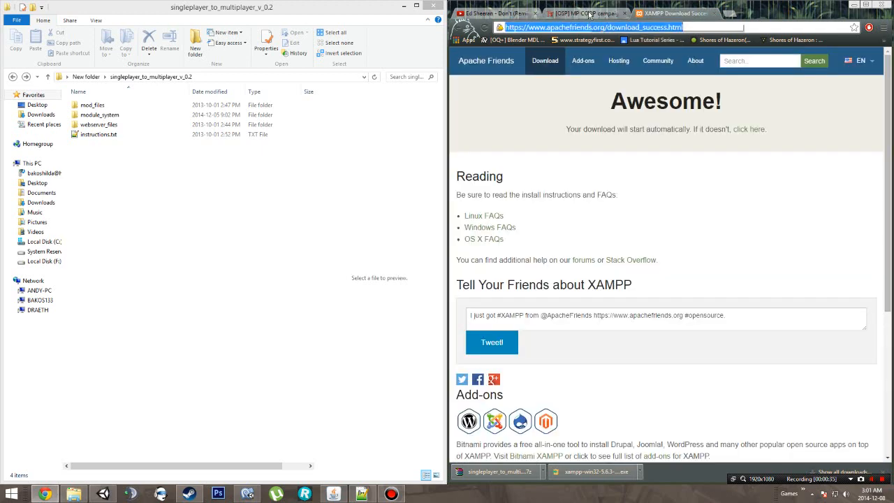
left_click(576, 14)
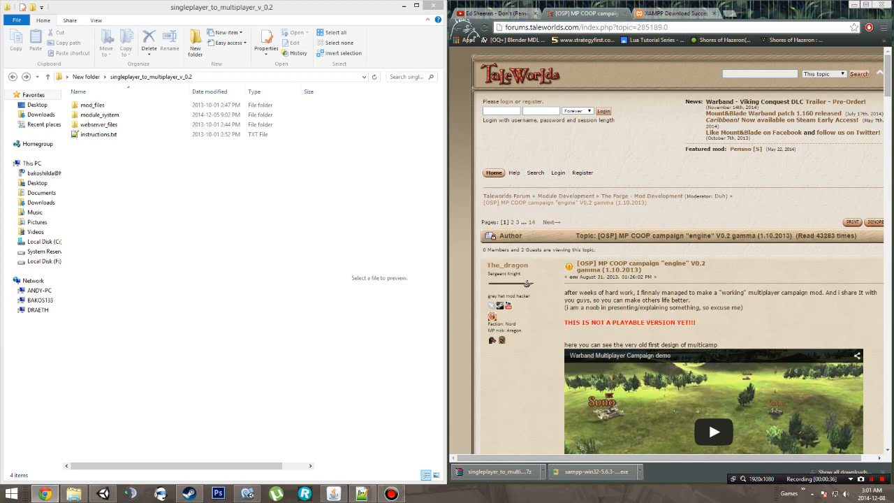
scroll("down", 3)
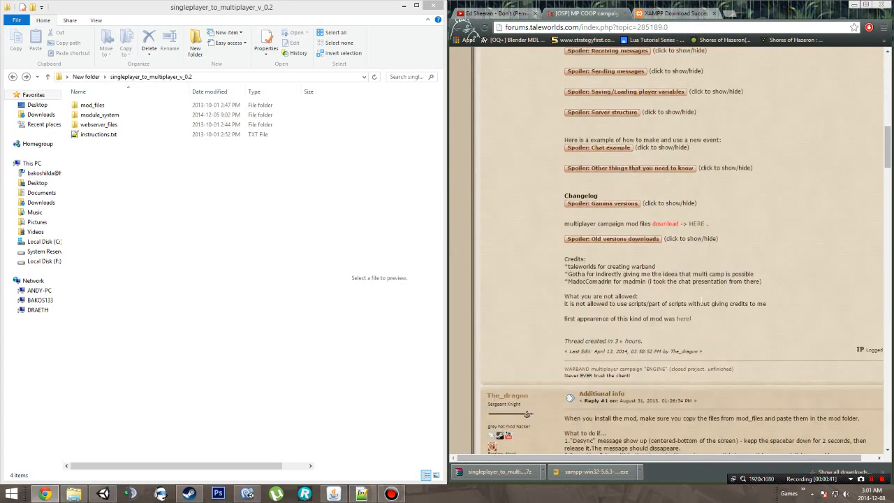
mouse_move(715, 231)
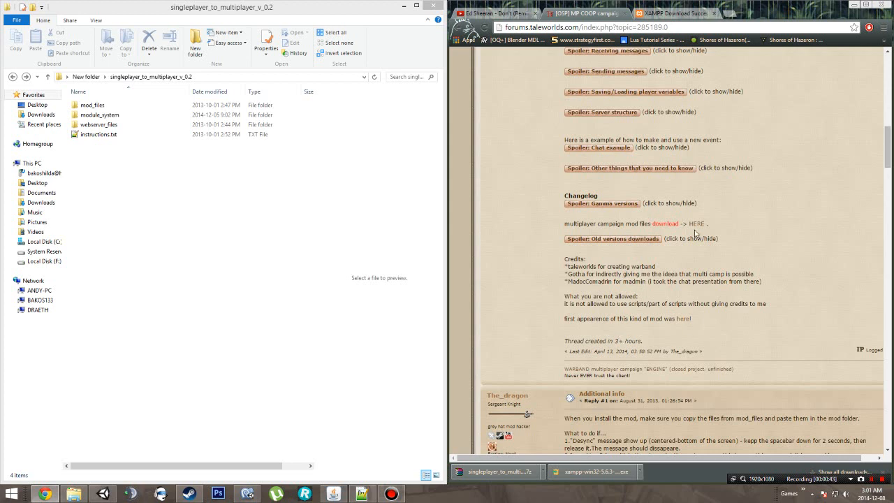
mouse_move(692, 227)
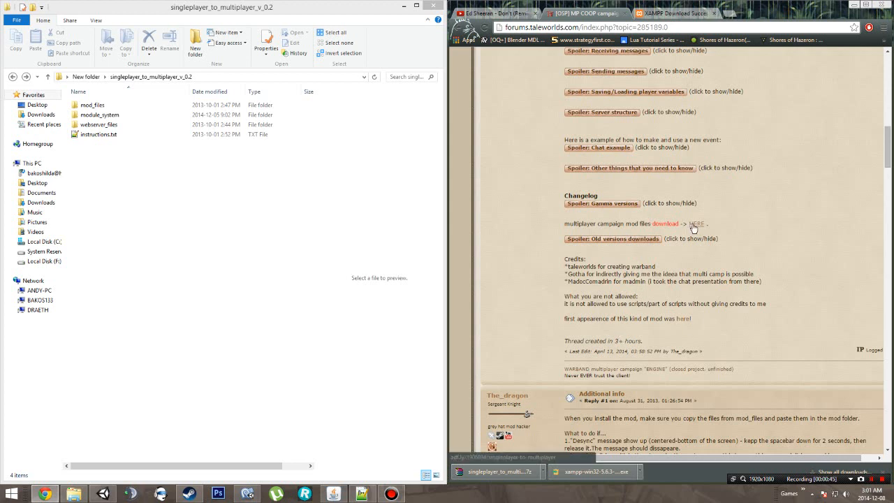
Follow the mod download link through adf.ly to the MediaFire archive, then return to the thread.
left_click(699, 223)
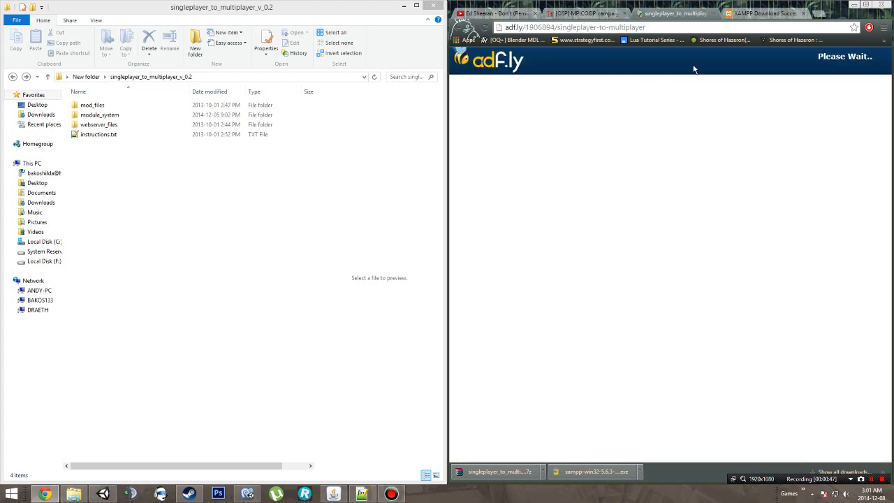
mouse_move(495, 86)
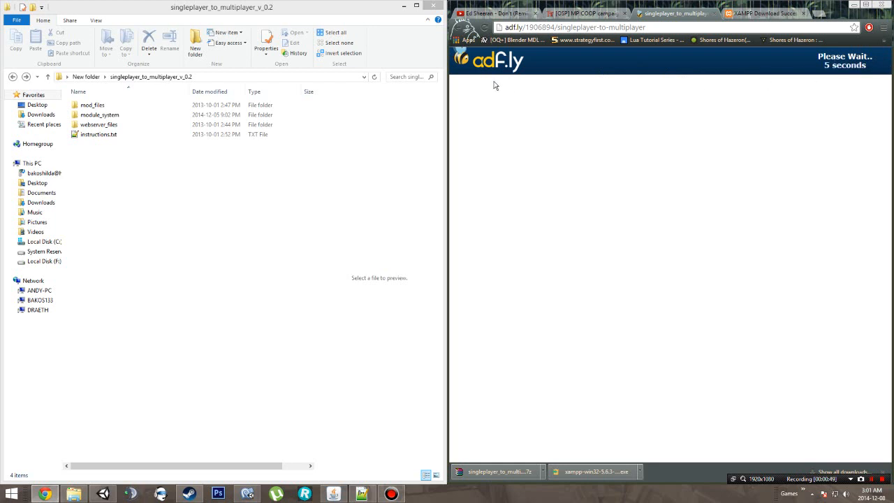
mouse_move(570, 78)
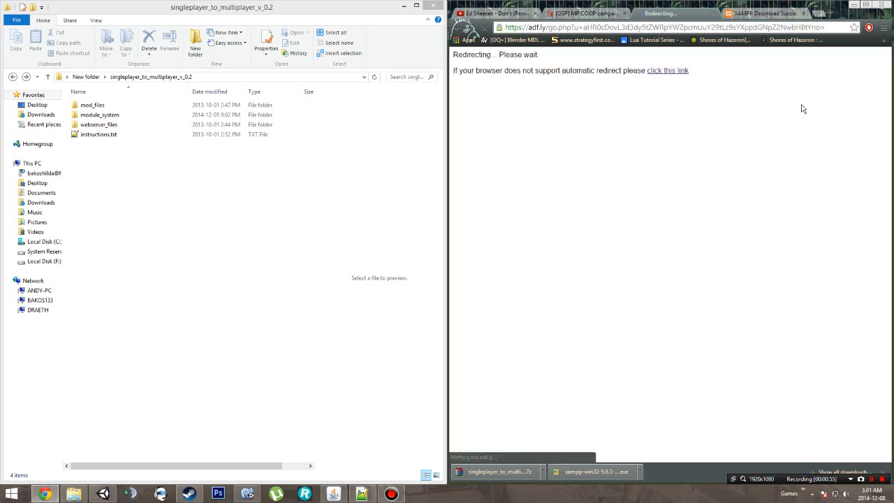
left_click(665, 70)
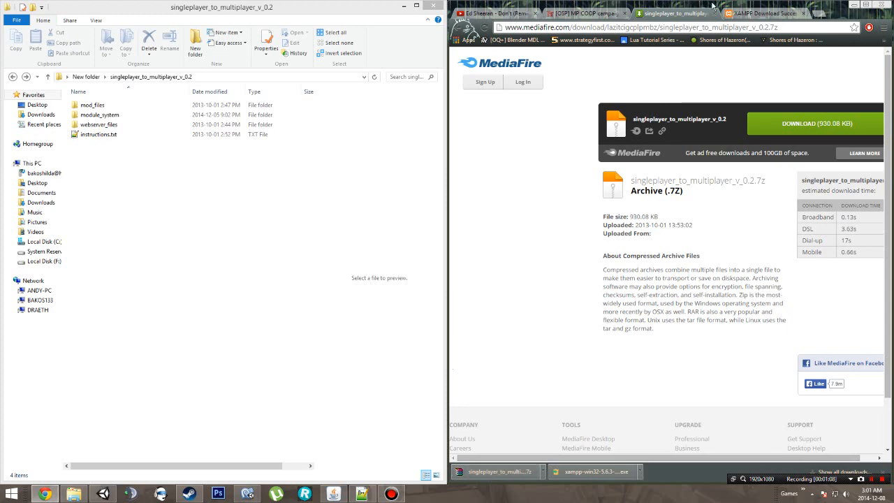
left_click(659, 14)
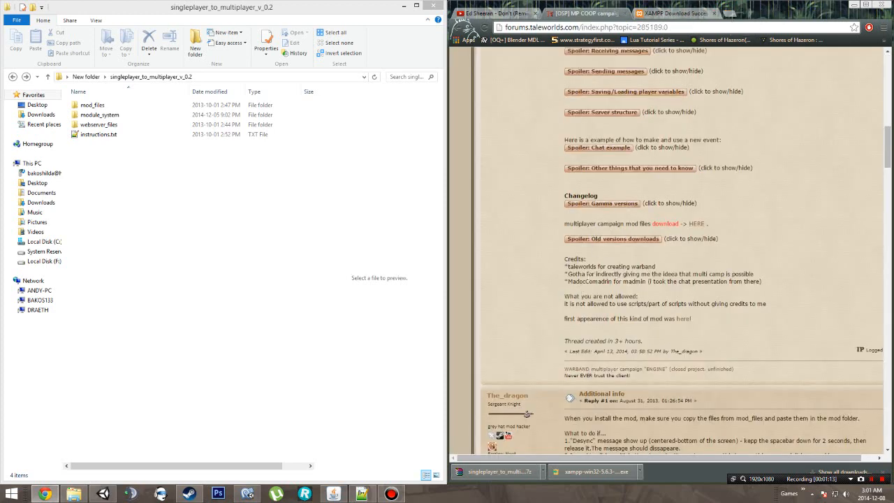
Read instructions.txt in Notepad++ and note 'Winrar' and '7zip' beneath the setup steps.
left_click(98, 134)
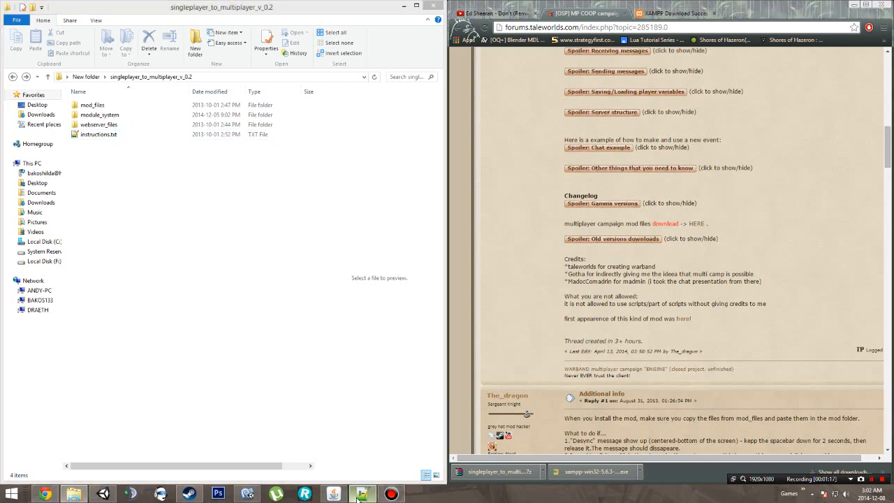
double_click(98, 134)
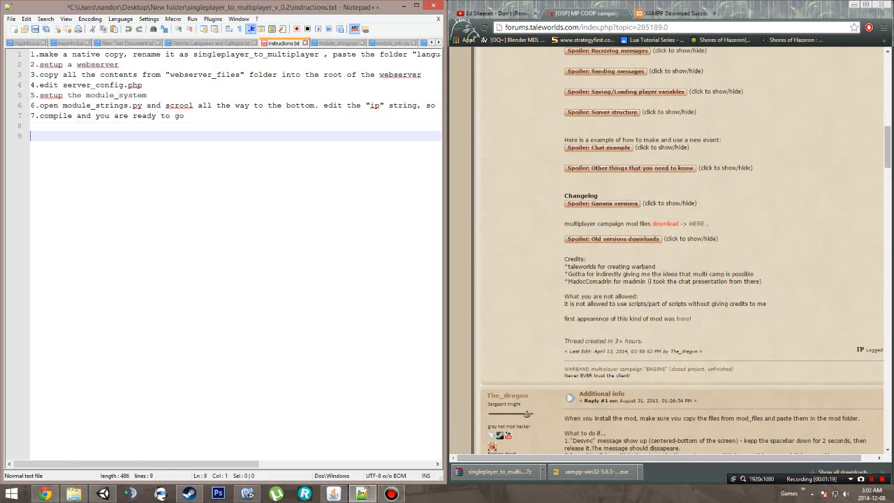
type("Winrar")
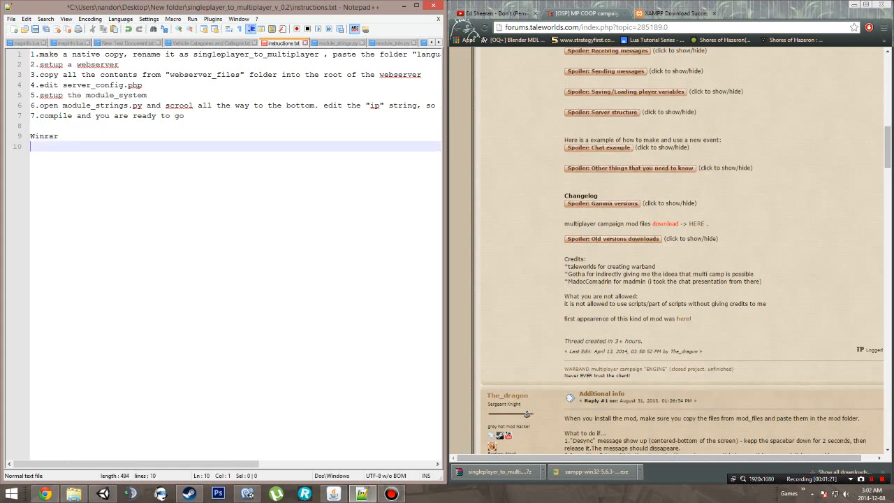
type("7zip")
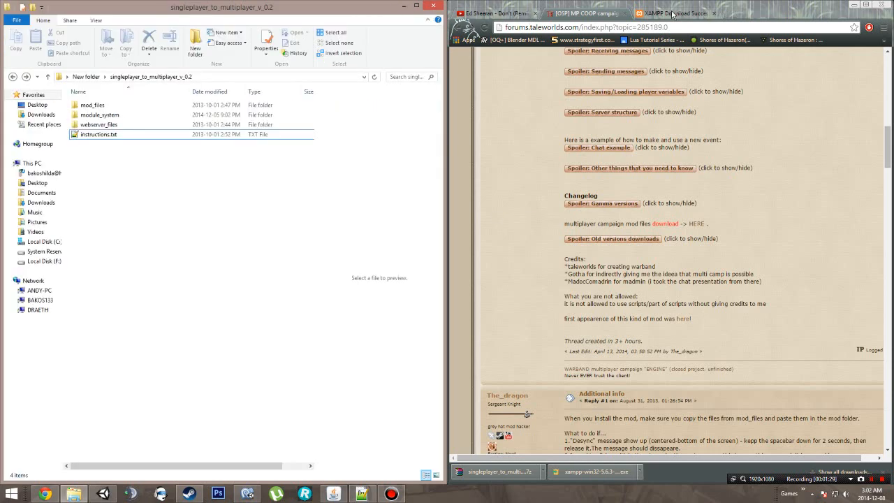
Reach the Apache Friends download page listing XAMPP for Windows 5.5.19 and 5.6.3.
left_click(665, 14)
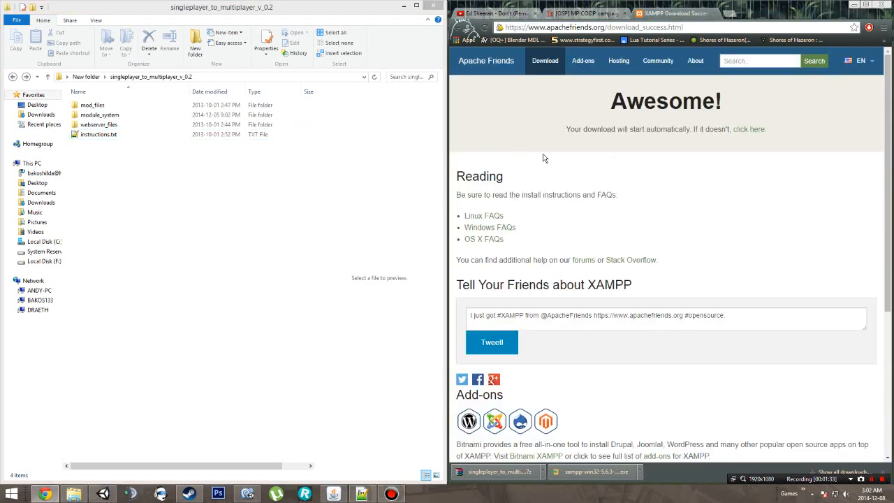
left_click(544, 61)
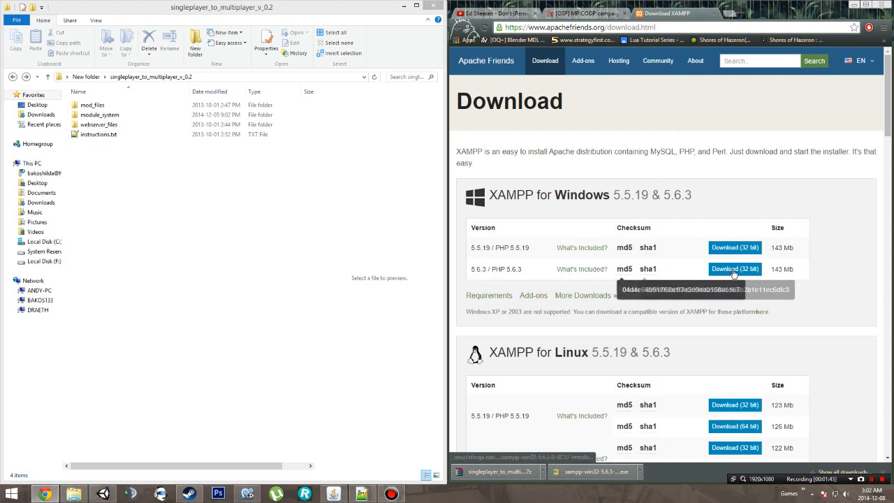
mouse_move(729, 248)
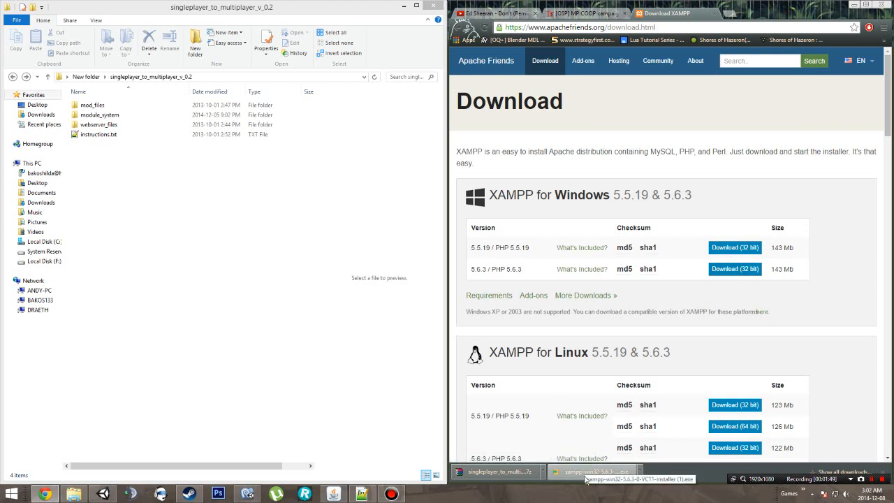
mouse_move(560, 491)
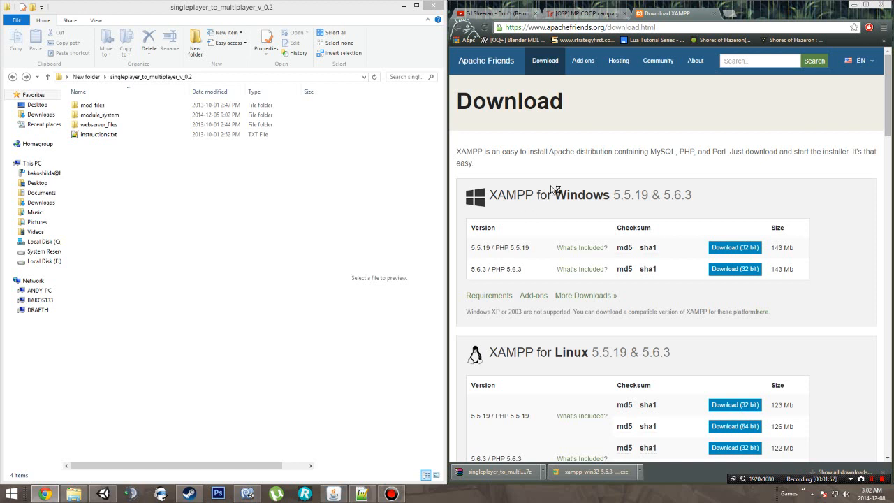
mouse_move(570, 201)
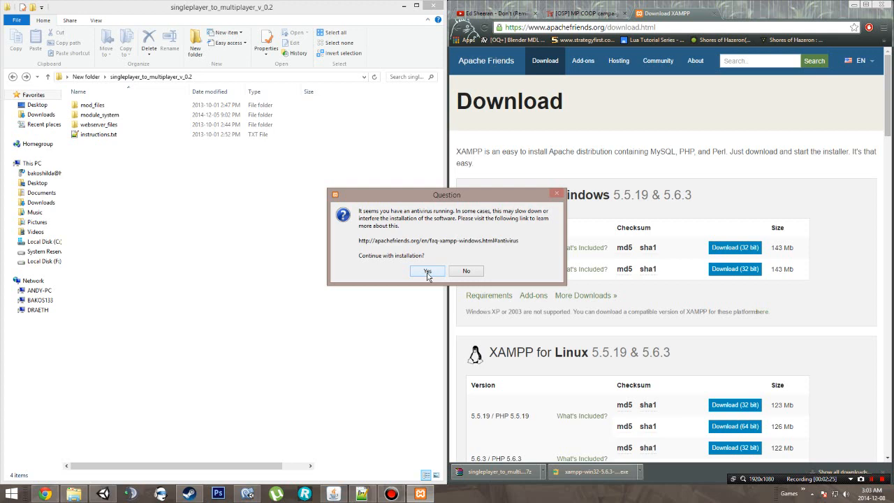
Launch XAMPP Setup past the antivirus and UAC warnings, keeping default components.
left_click(427, 271)
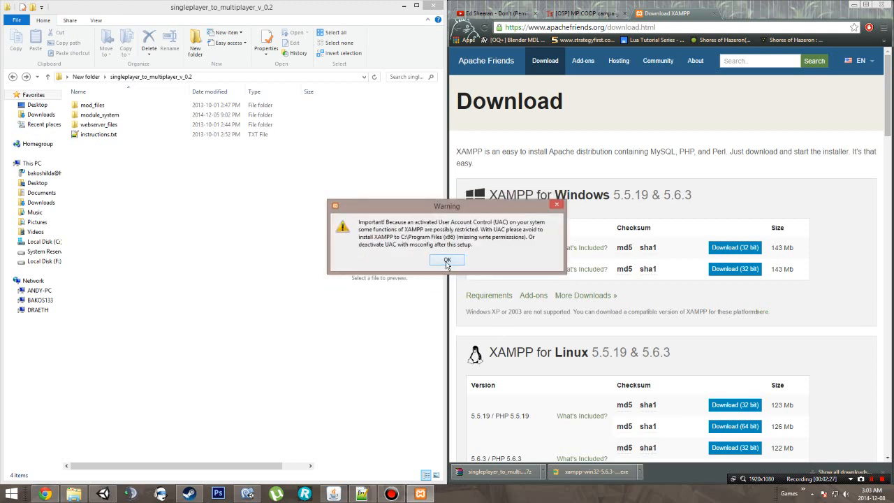
left_click(447, 260)
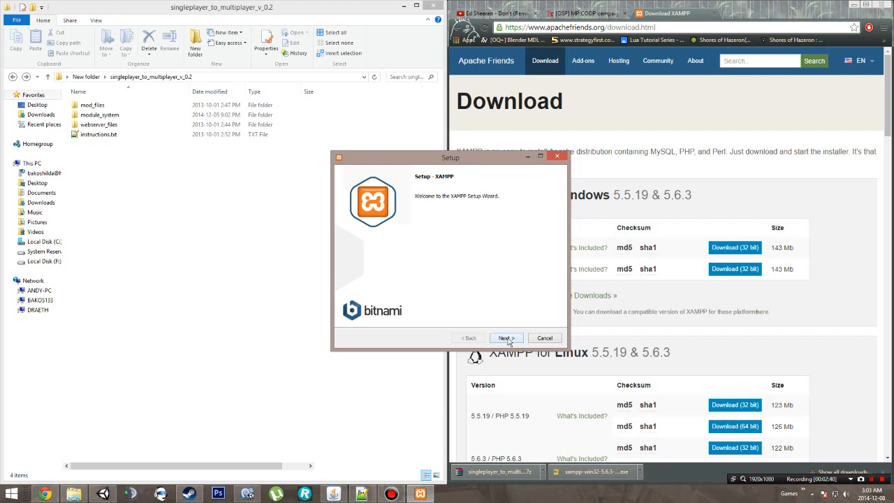
left_click(506, 337)
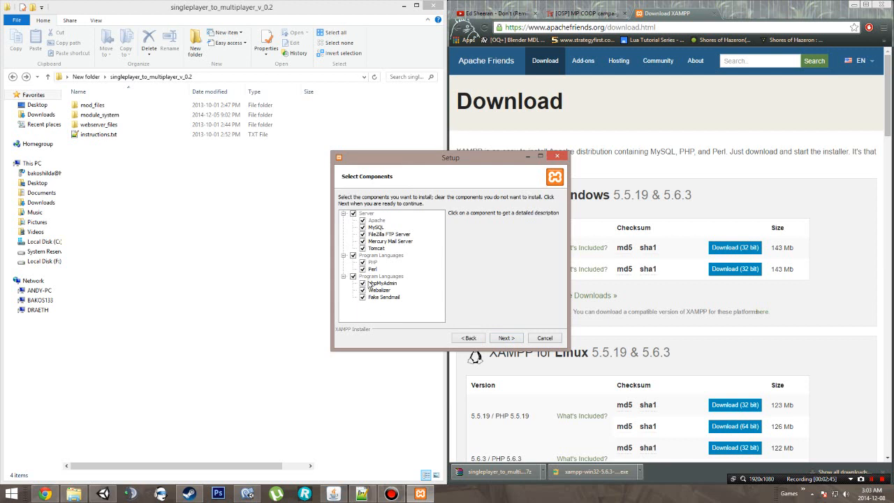
left_click(506, 339)
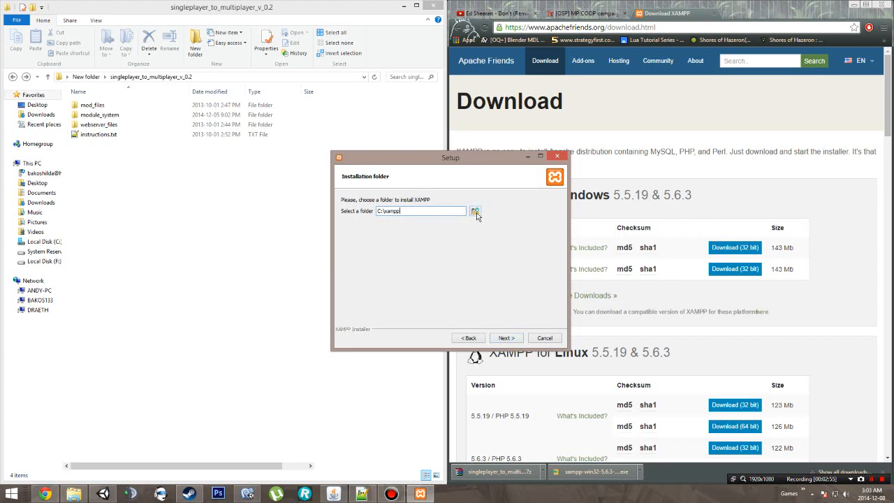
Keep C:\xampp as install folder, skip Bitnami add-ons and start the installation.
left_click(476, 211)
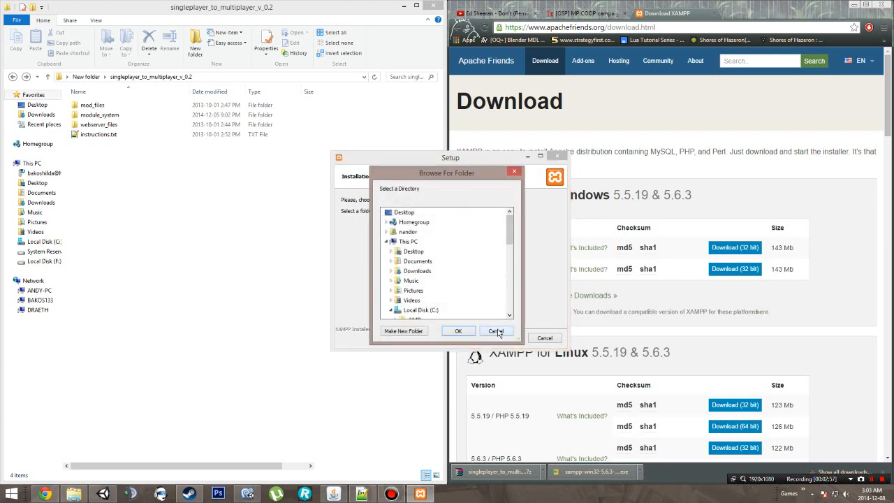
left_click(495, 330)
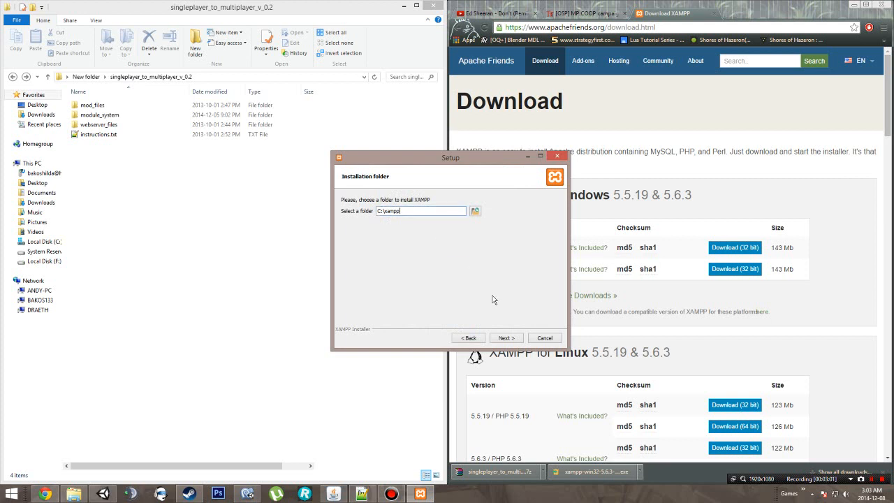
left_click(506, 337)
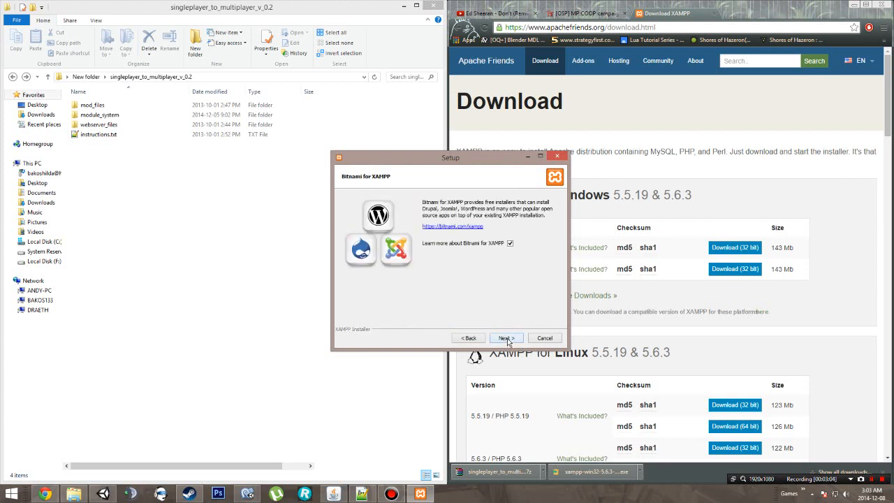
left_click(506, 338)
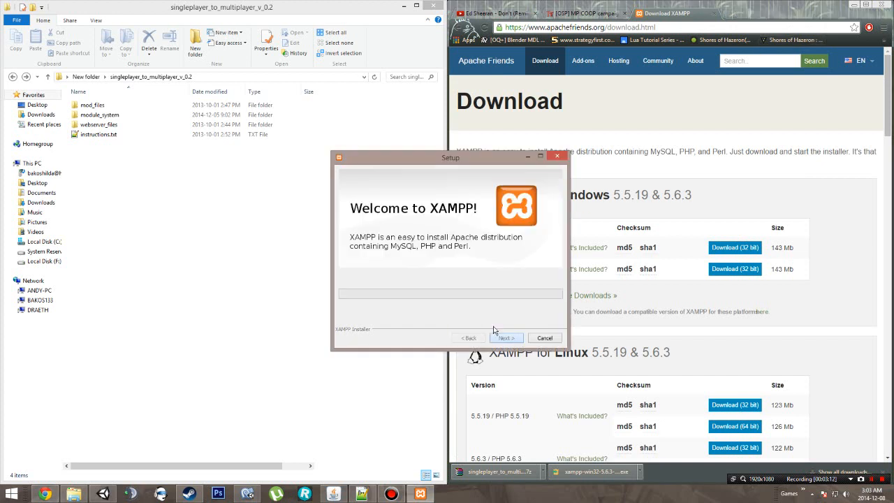
left_click(505, 336)
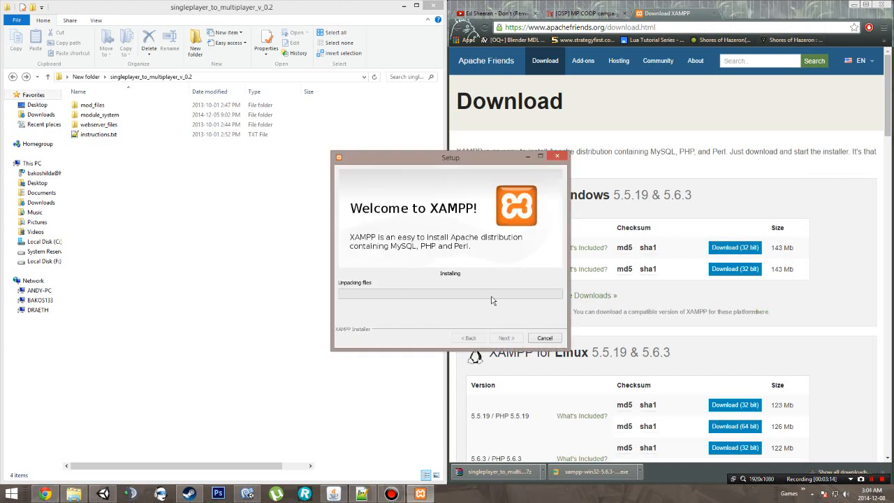
Bring the mod folder forward and view the singleplayer_to_multiplayer_v_0.2 archive in WinRAR.
left_click(98, 134)
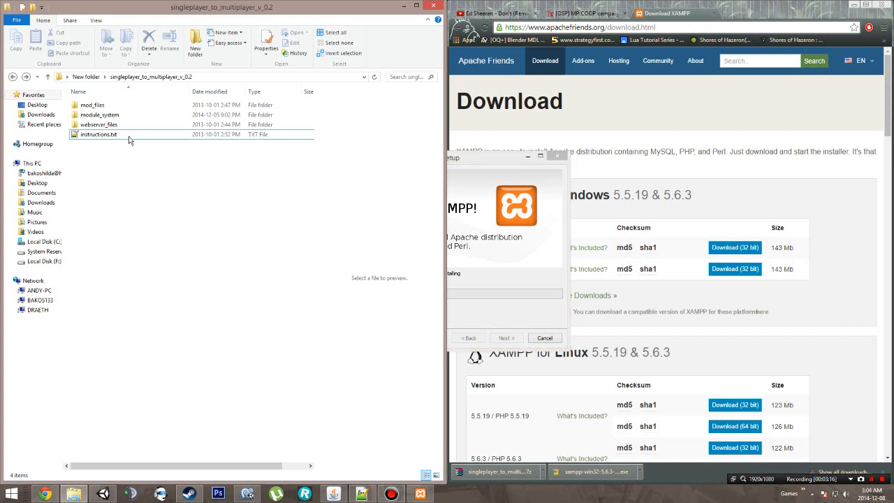
left_click(97, 125)
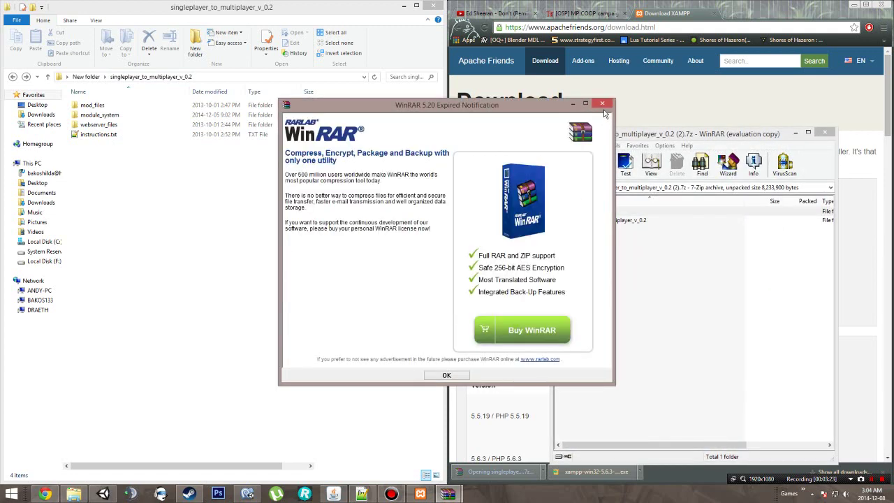
left_click(447, 374)
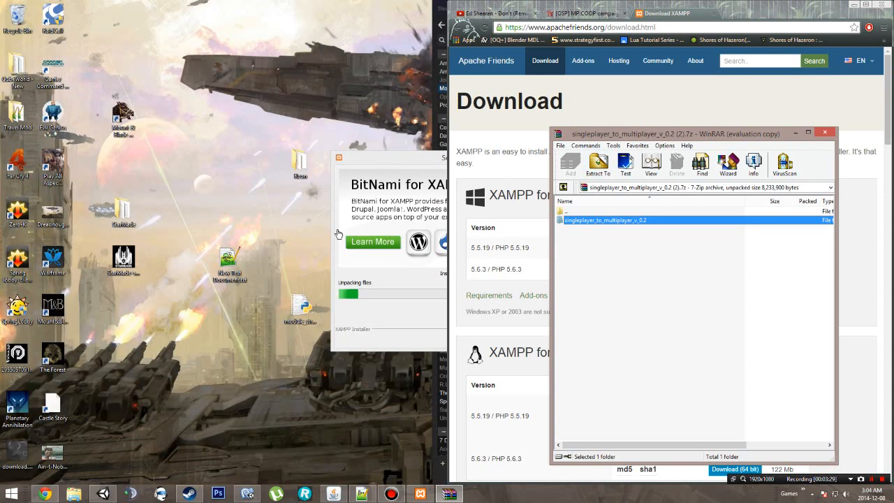
mouse_move(313, 336)
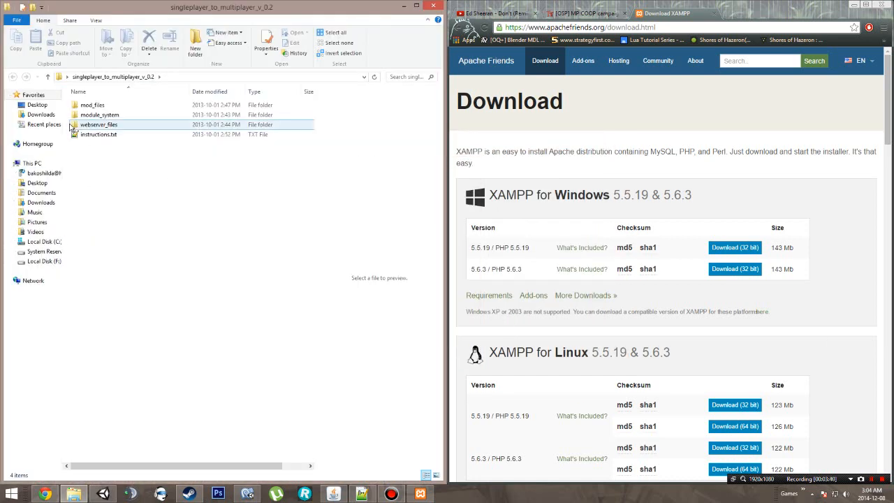
Reopen instructions.txt in Notepad++ and add a 'Winrar' note.
left_click(98, 134)
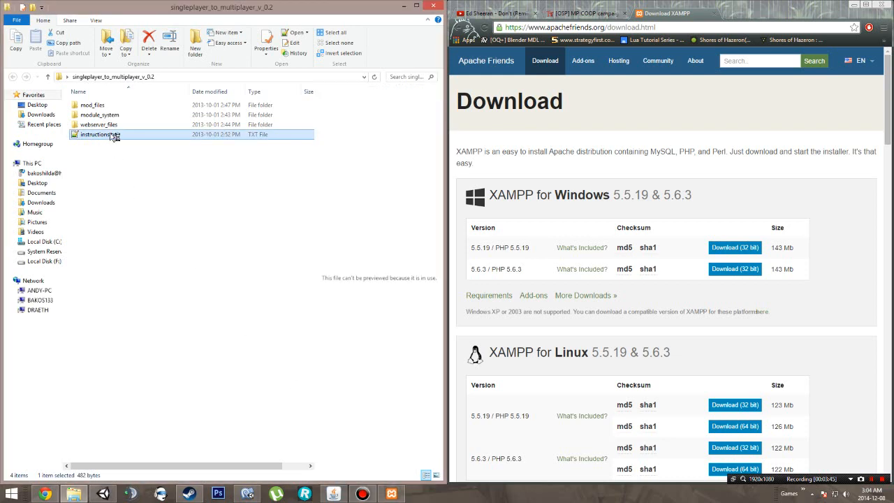
double_click(100, 134)
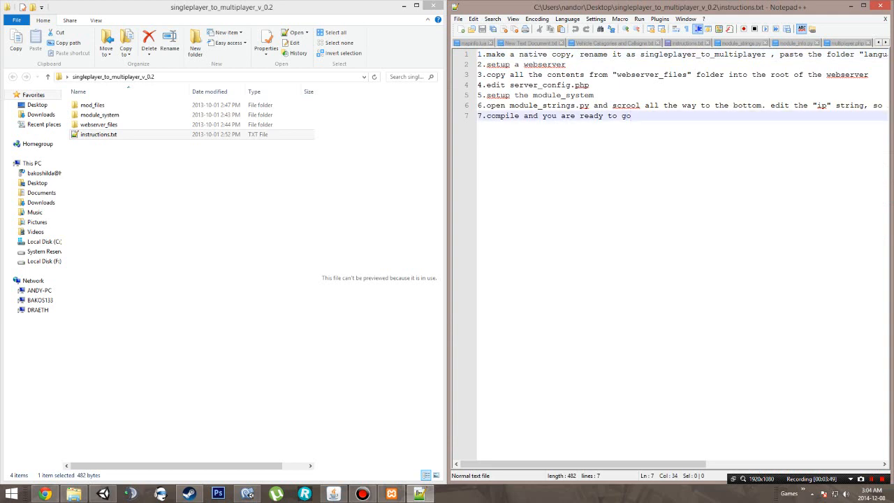
type("Win")
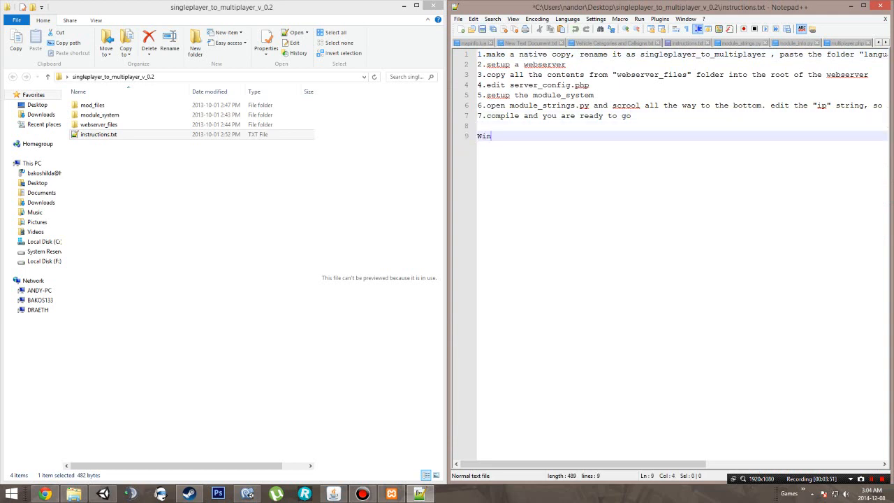
type("rar")
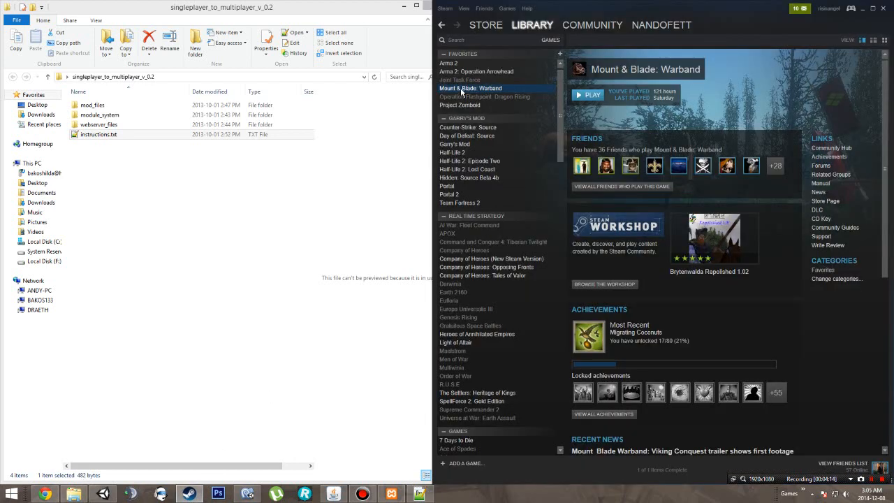
Bring up Steam's Properties window for Mount & Blade: Warband.
right_click(470, 88)
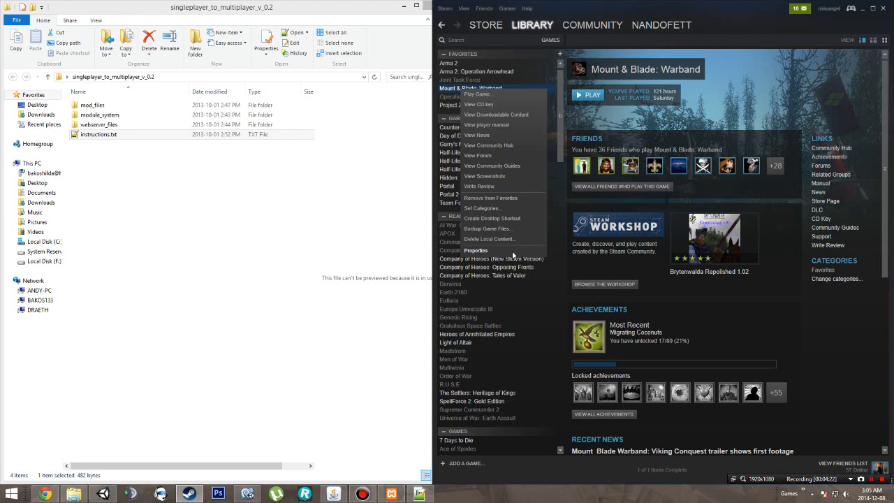
left_click(475, 250)
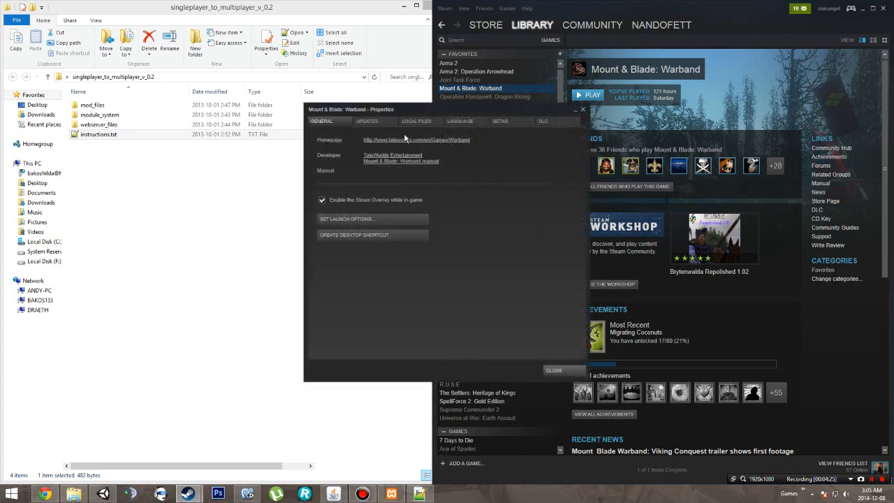
Browse Warband's local files to Modules and delete the old singleplayer_to_multiplayer folders.
left_click(416, 120)
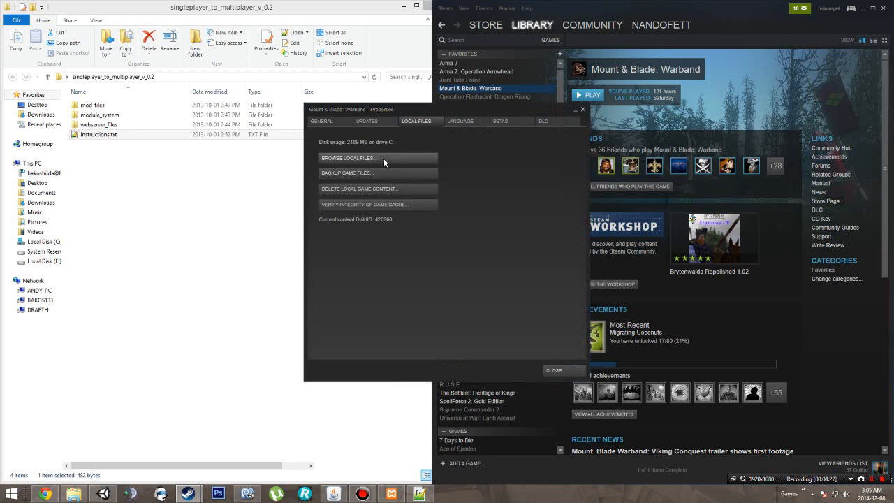
left_click(346, 157)
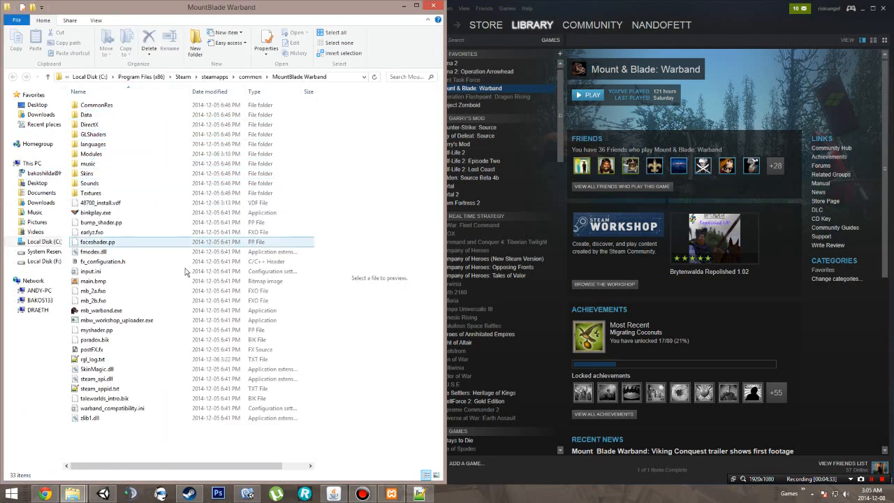
double_click(92, 154)
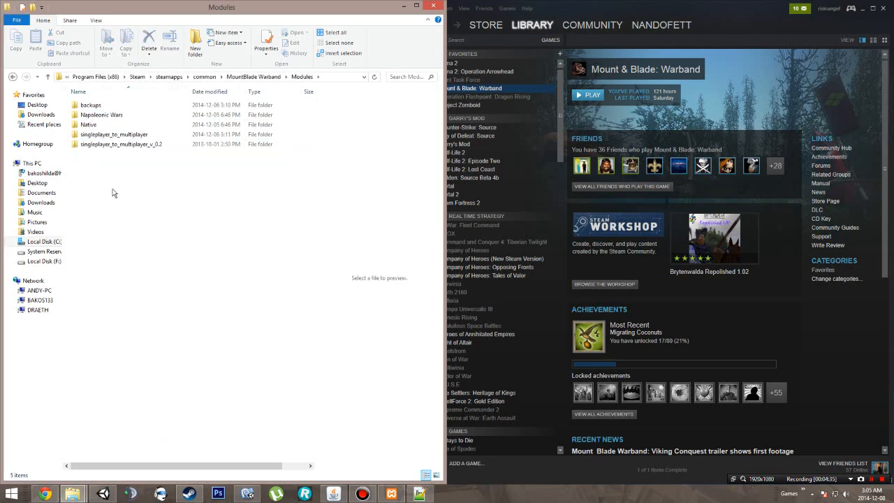
left_click(114, 134)
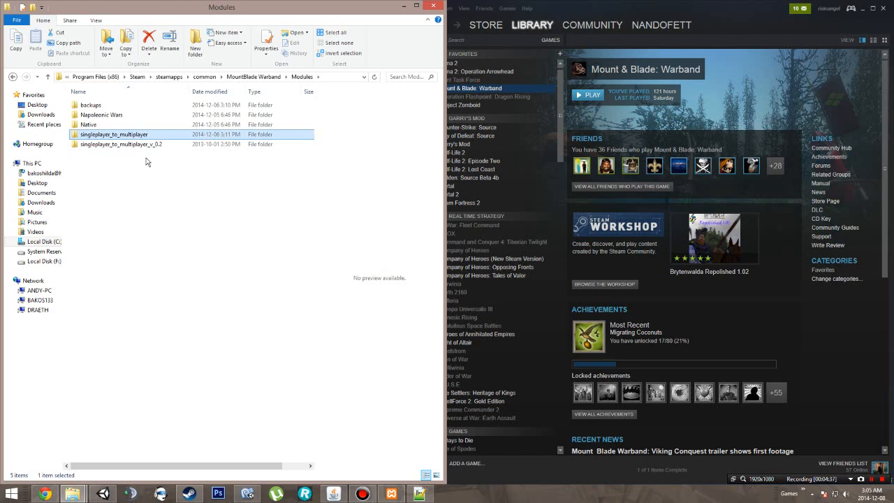
right_click(115, 134)
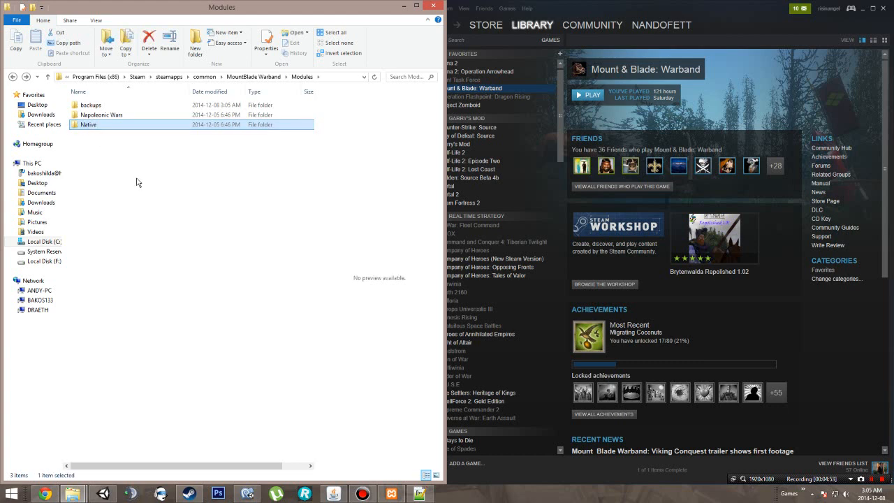
mouse_move(114, 153)
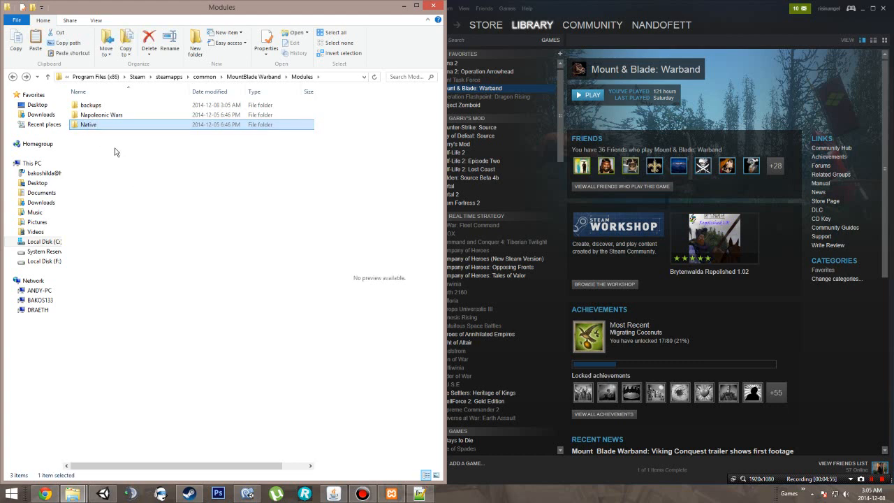
Copy Native into a new module folder renamed coopCamp and enter it.
left_click(126, 171)
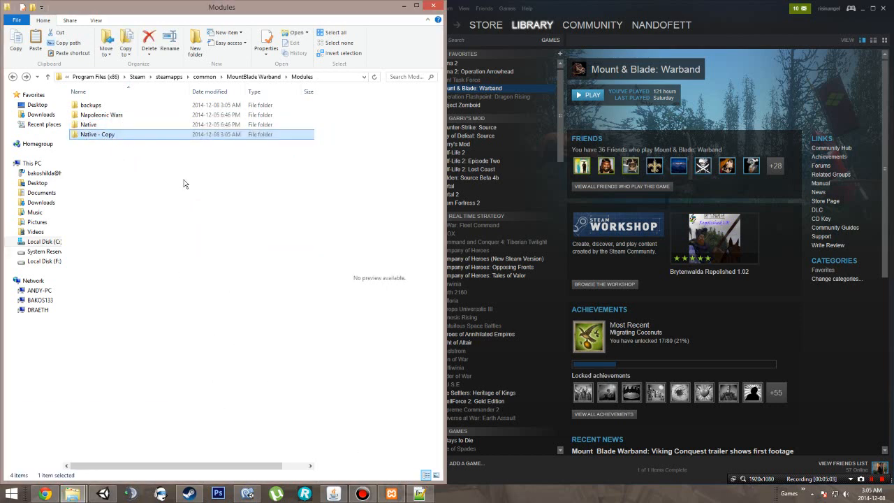
type("singleplayer_to_multiplayer")
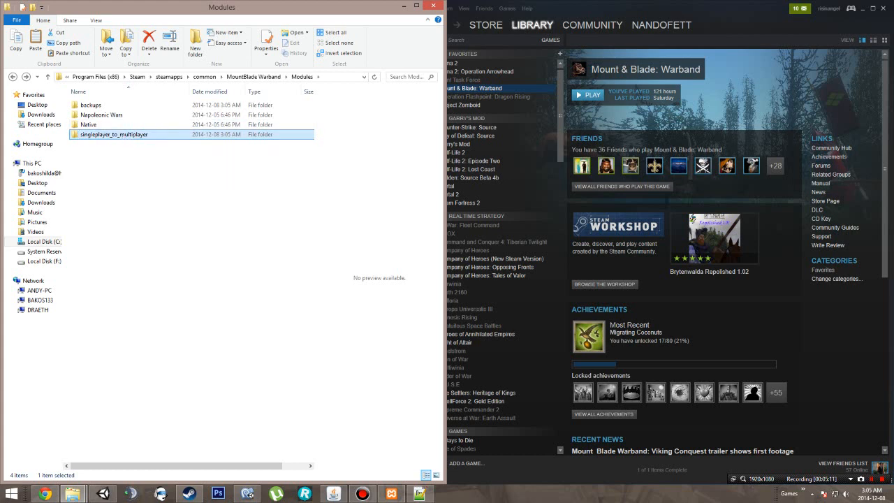
type("coopCamp")
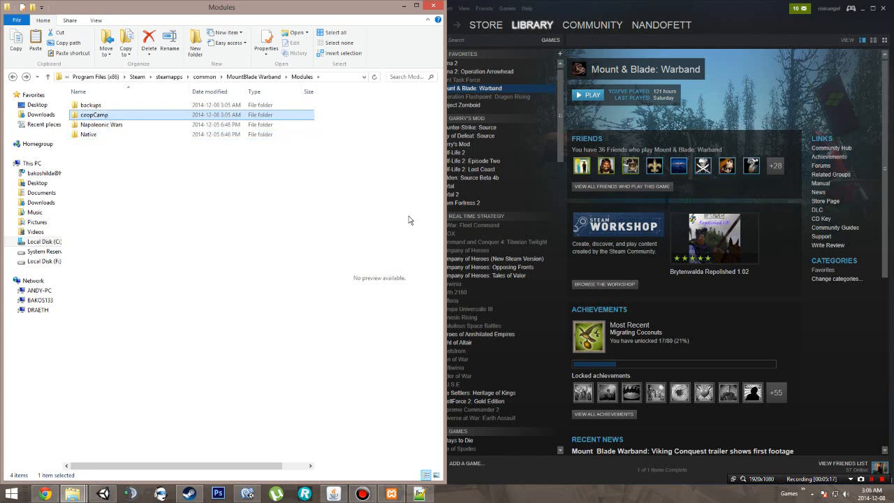
double_click(92, 115)
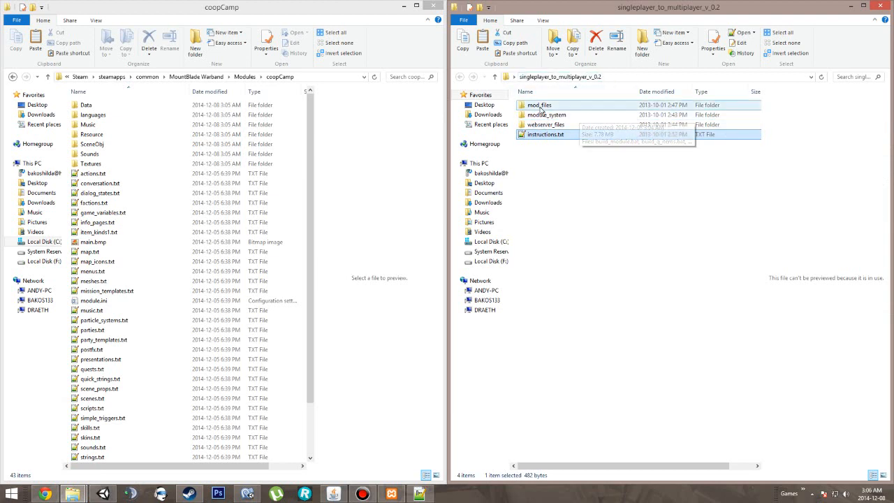
double_click(536, 105)
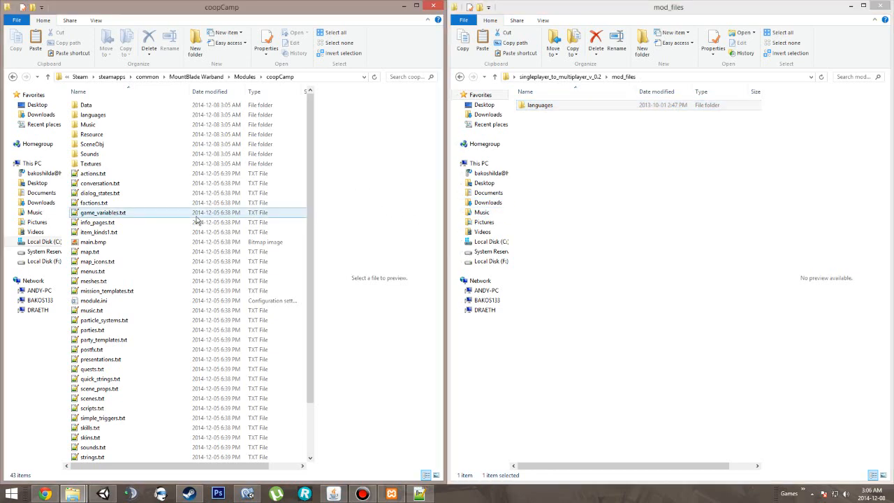
left_click(94, 223)
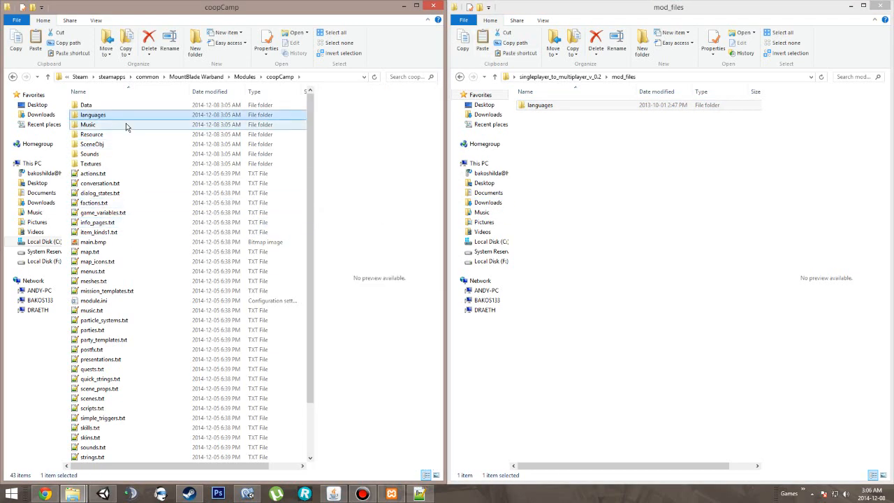
mouse_move(126, 125)
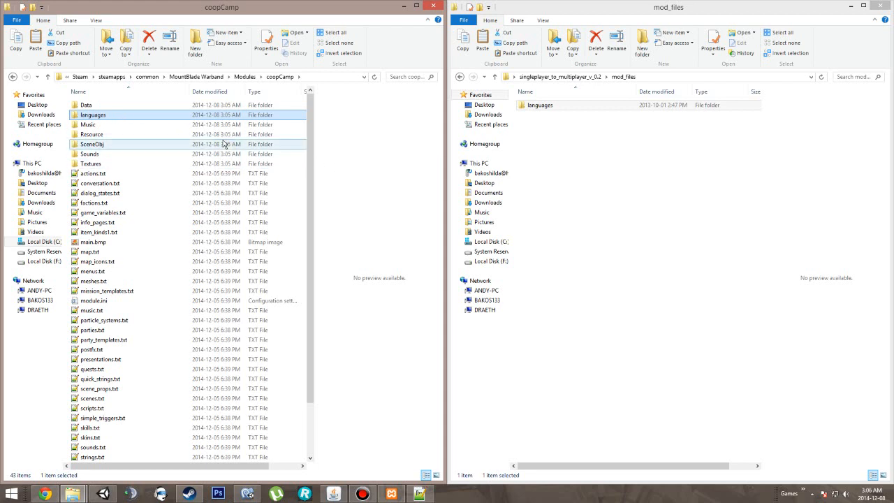
left_click(209, 77)
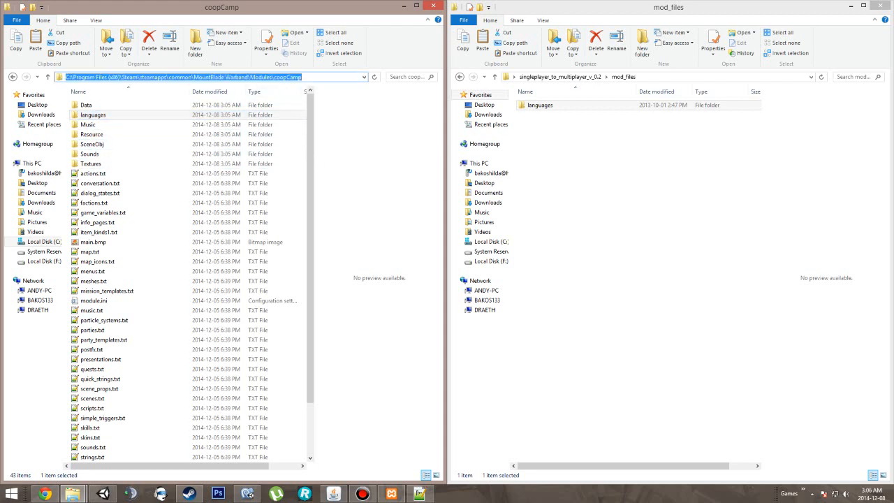
left_click(91, 163)
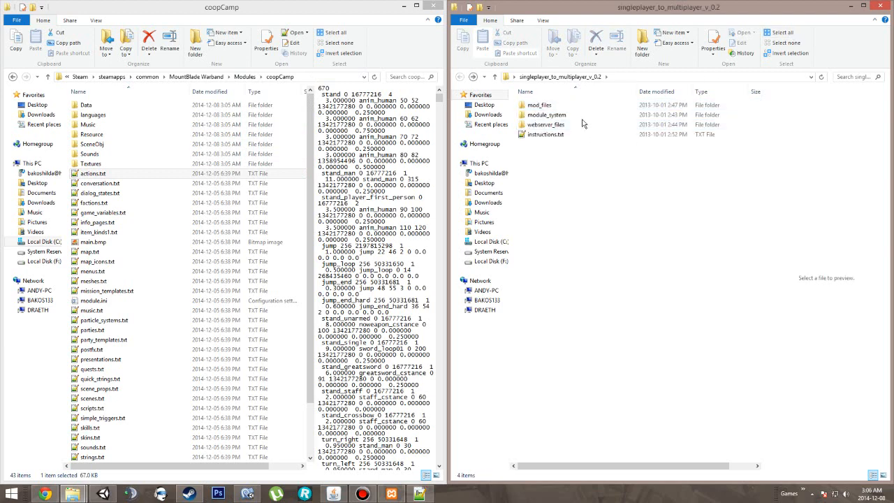
mouse_move(629, 159)
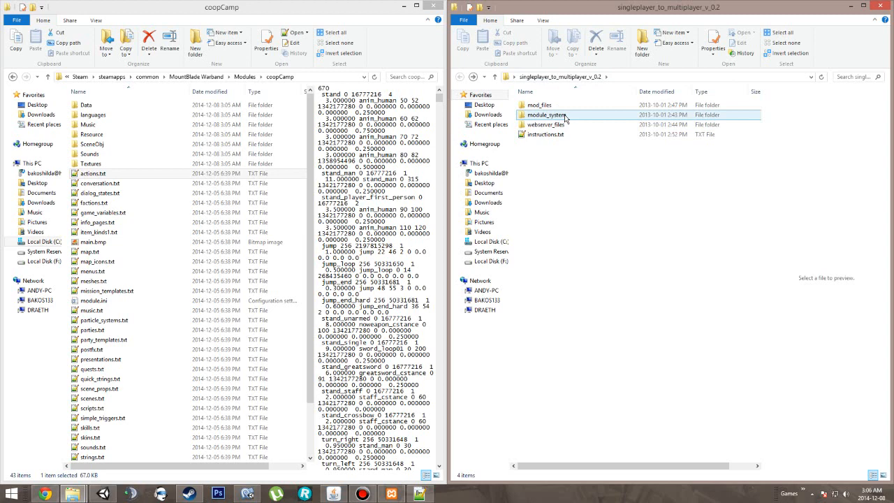
Browse the module_system folder and bring up edit options for module_info.py.
double_click(553, 115)
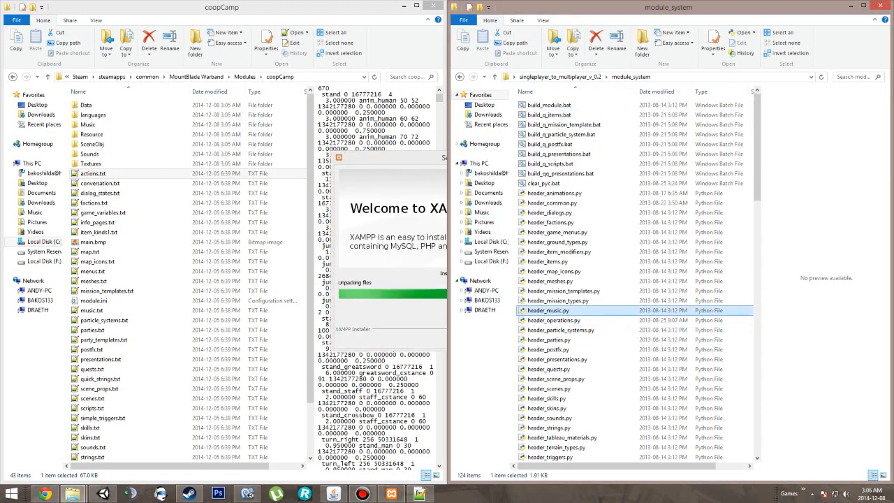
left_click(551, 203)
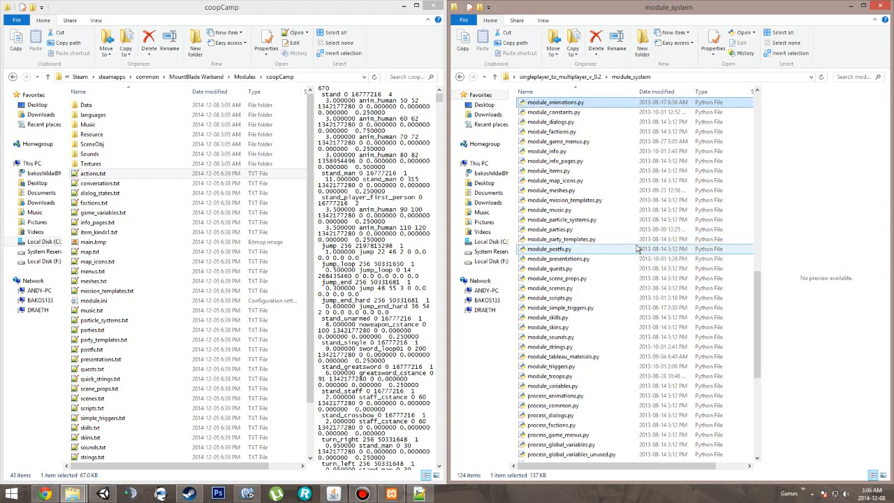
left_click(557, 141)
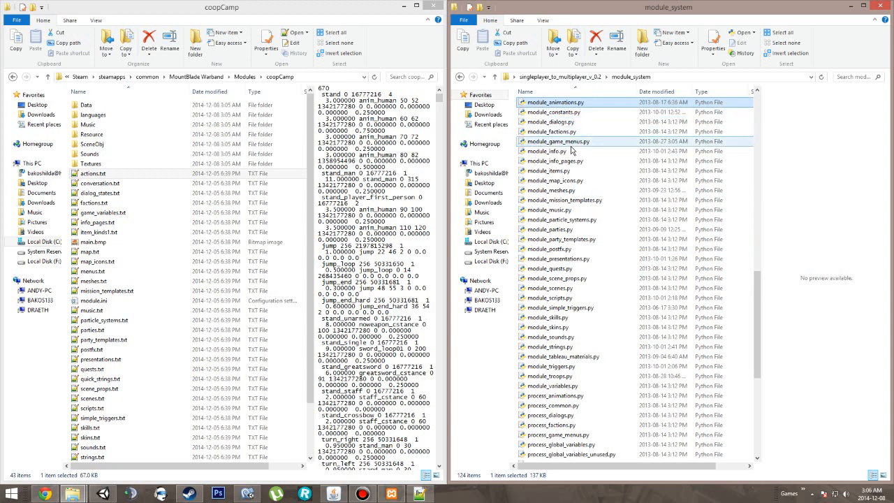
left_click(553, 150)
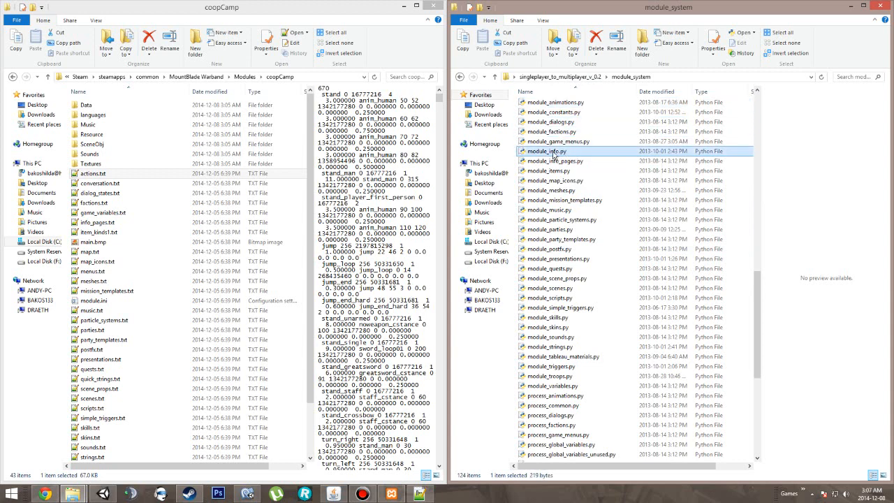
left_click(551, 190)
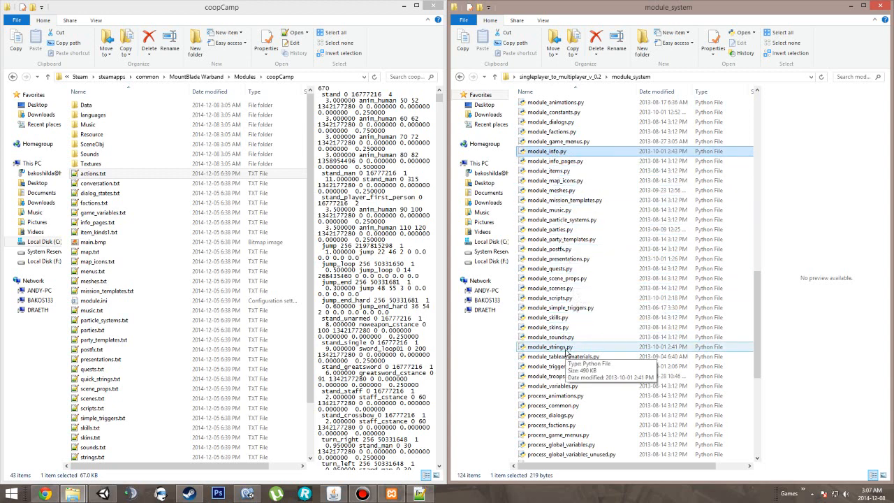
right_click(553, 151)
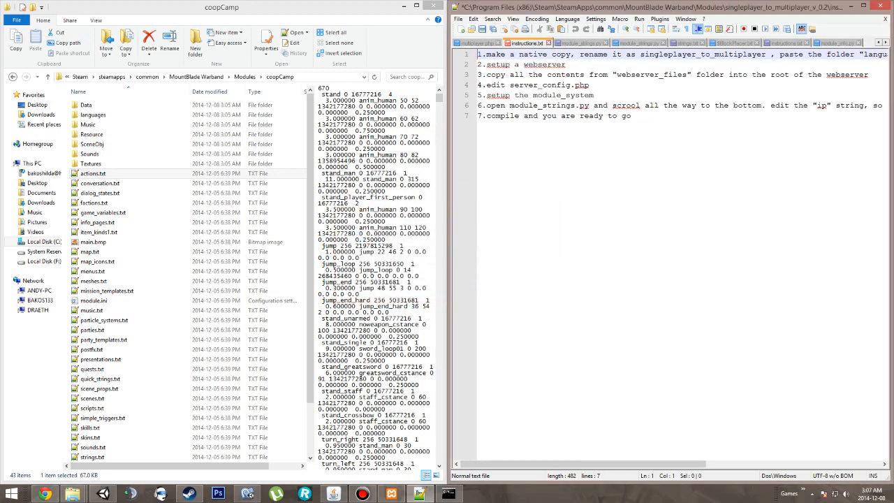
Point export_dir in module_info.py at the Warband Modules coopCamp folder, then close the open files.
left_click(840, 42)
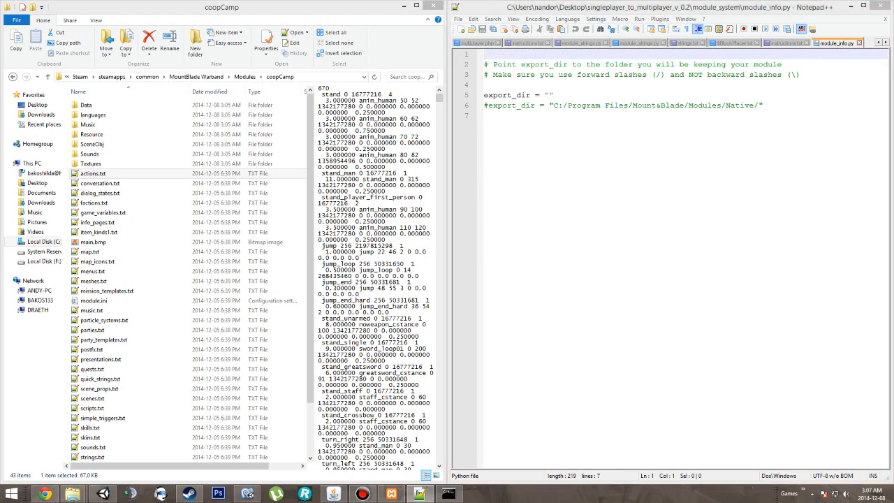
left_click(659, 106)
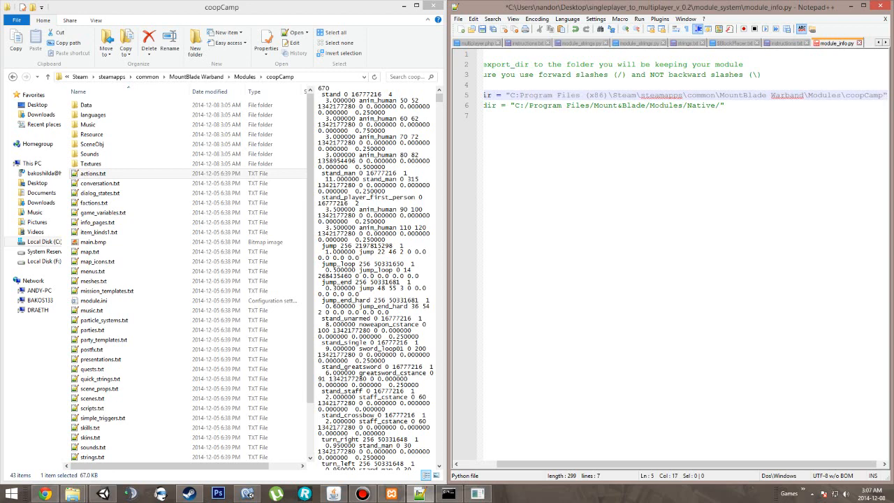
double_click(527, 95)
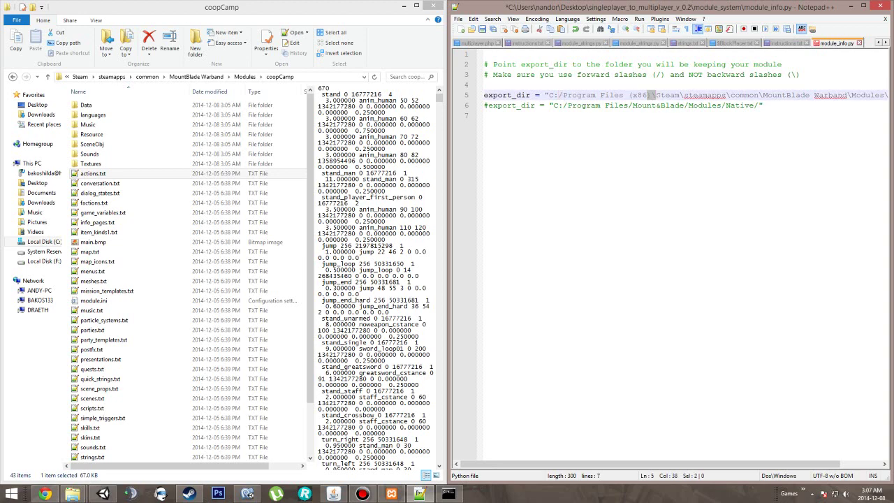
left_click(792, 42)
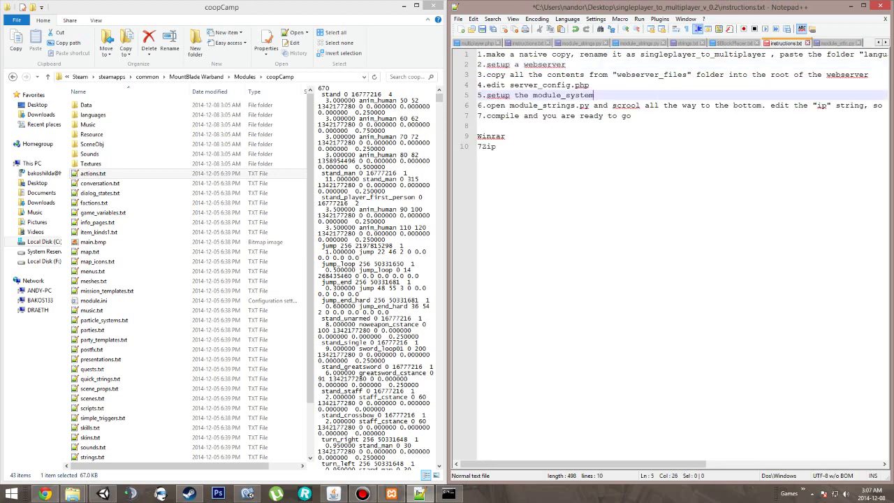
left_click(836, 42)
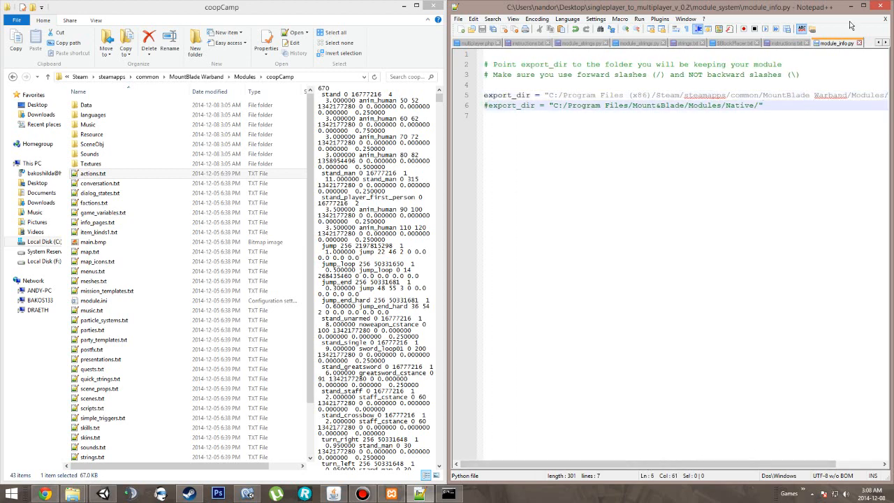
mouse_move(852, 8)
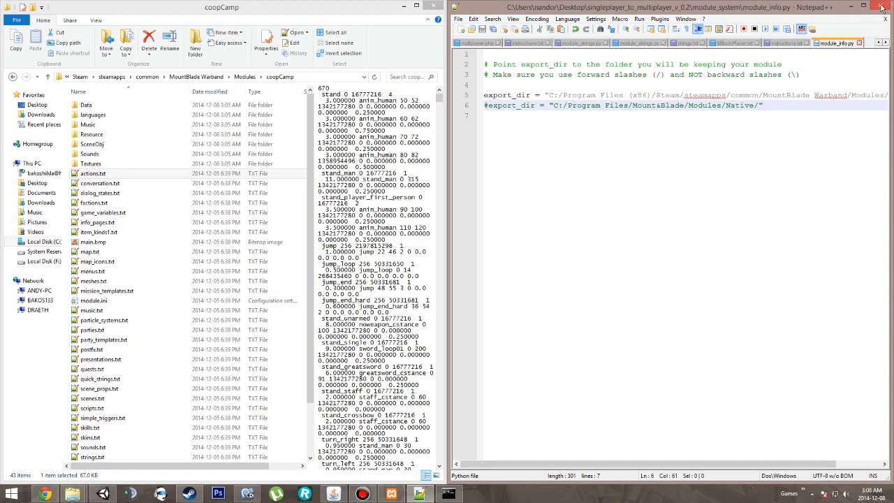
left_click(509, 42)
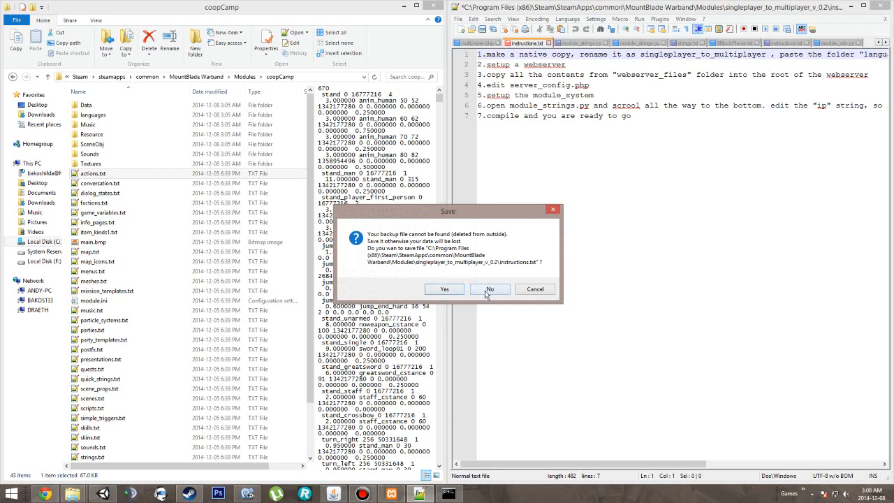
mouse_move(488, 292)
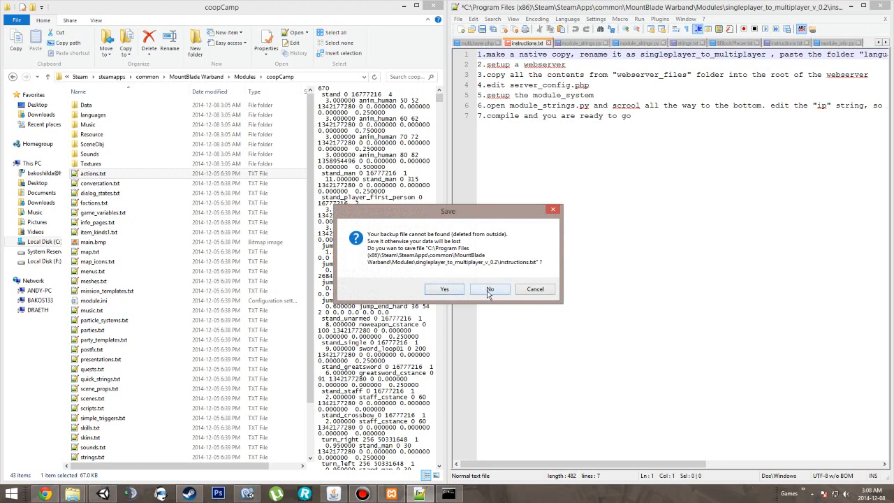
Discard instructions.txt changes and open module_strings.py in Notepad++ at its MULTI CAMP STRINGS section.
left_click(489, 289)
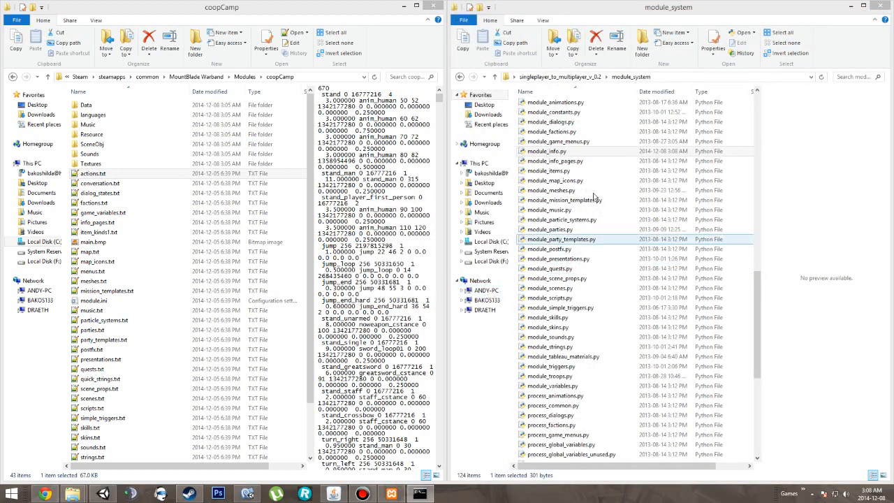
left_click(547, 327)
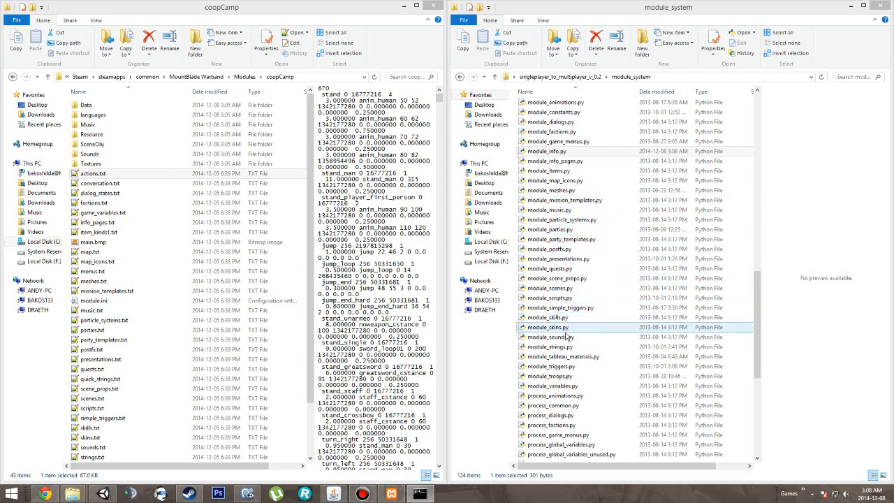
left_click(551, 346)
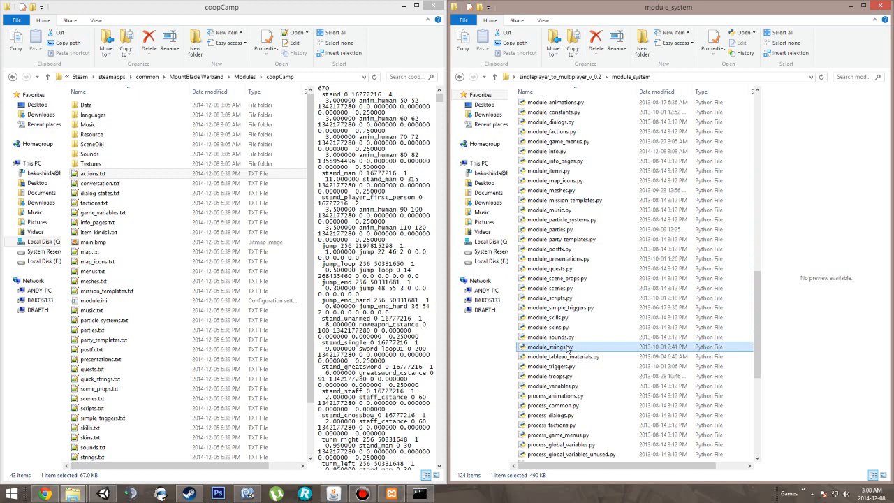
right_click(550, 347)
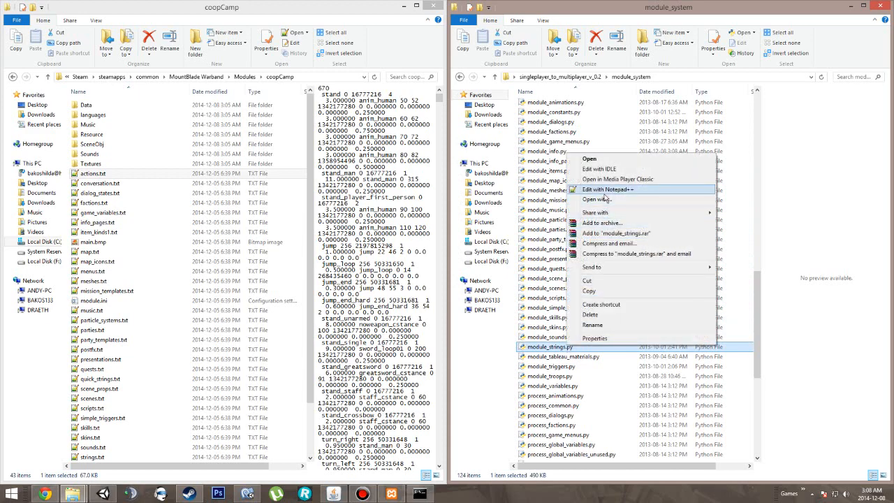
left_click(602, 190)
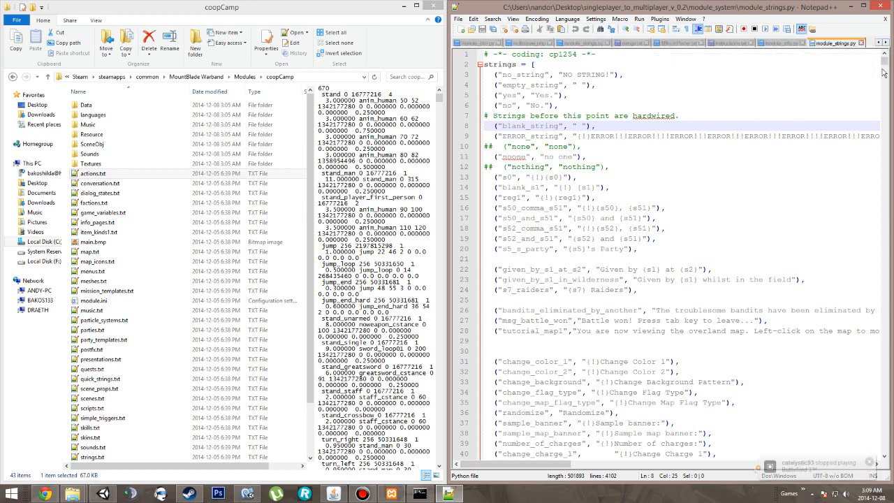
scroll("down", 3)
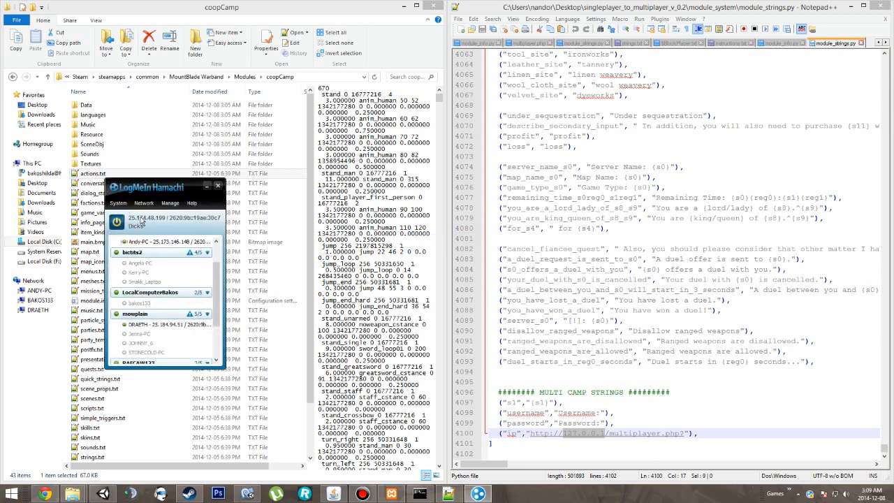
right_click(142, 218)
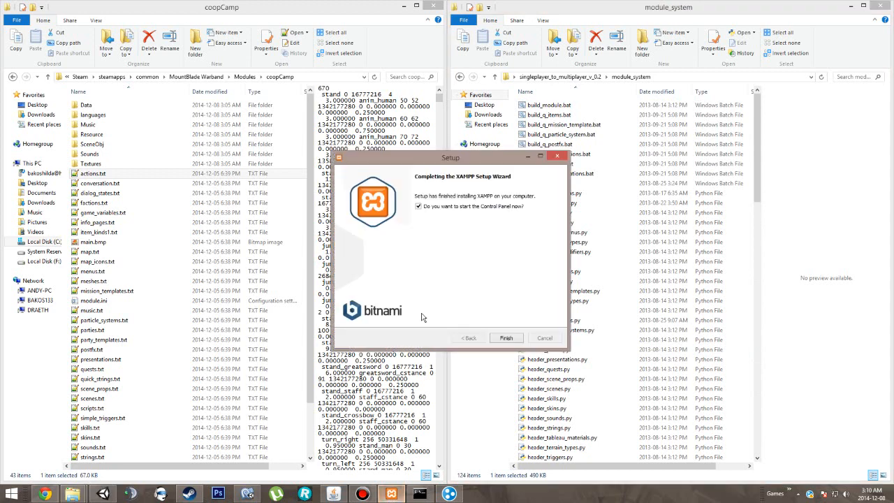
mouse_move(500, 334)
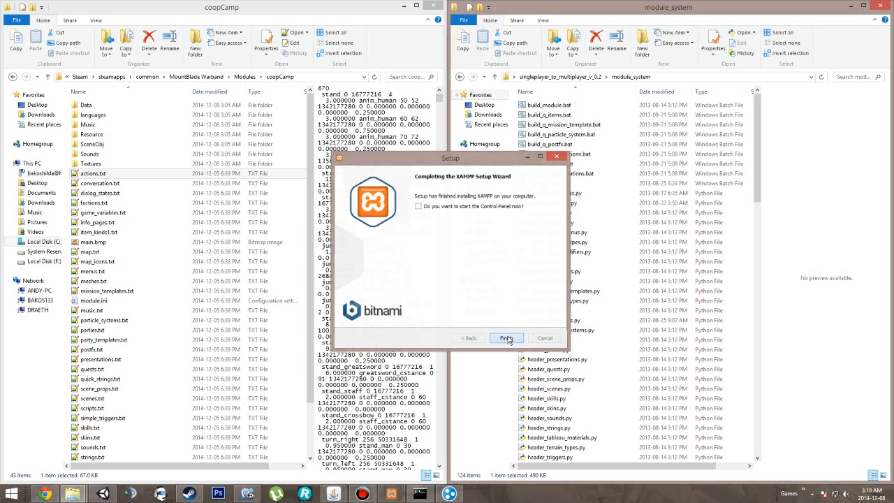
Finish the XAMPP installer, locate the install folder via search and launch xampp-control.exe.
left_click(504, 336)
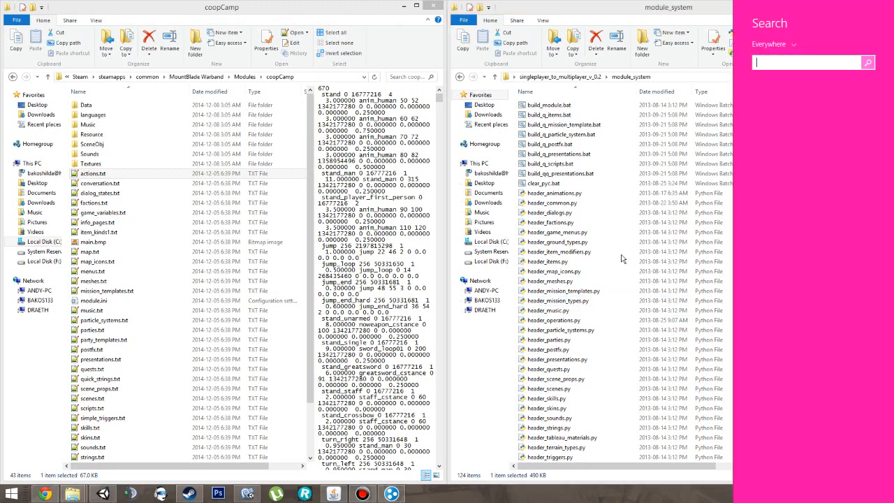
type("xampp")
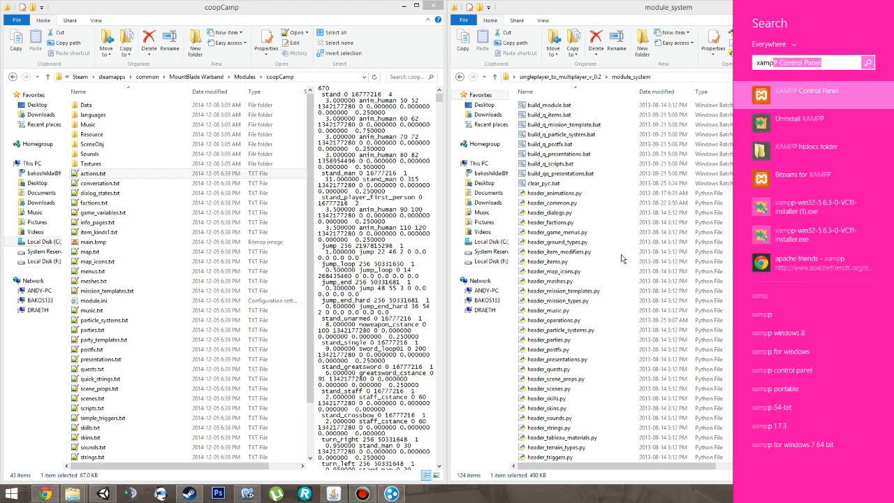
right_click(808, 91)
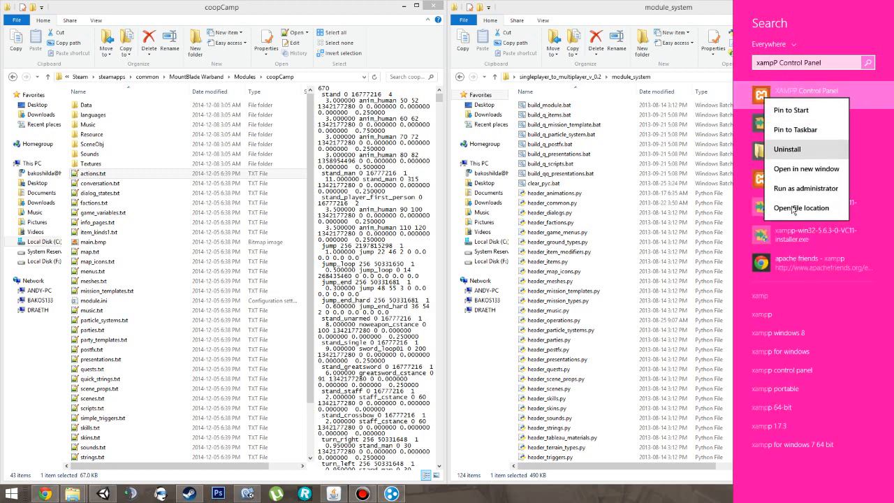
left_click(802, 207)
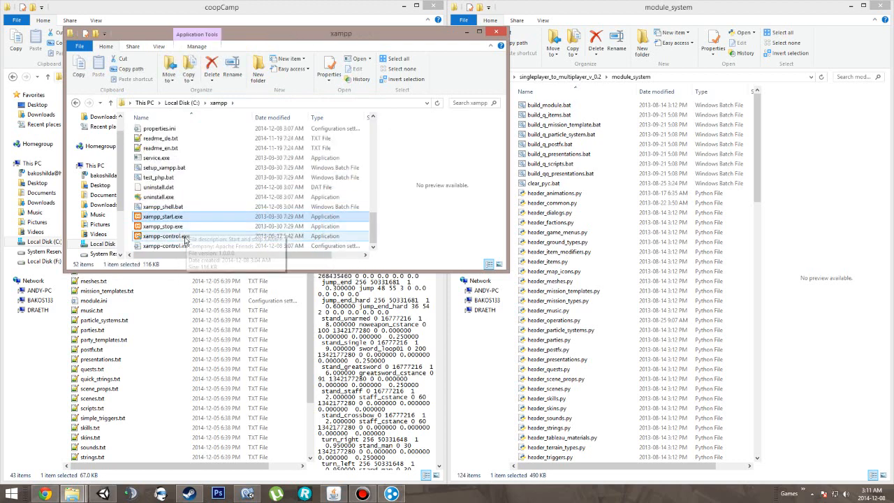
right_click(165, 246)
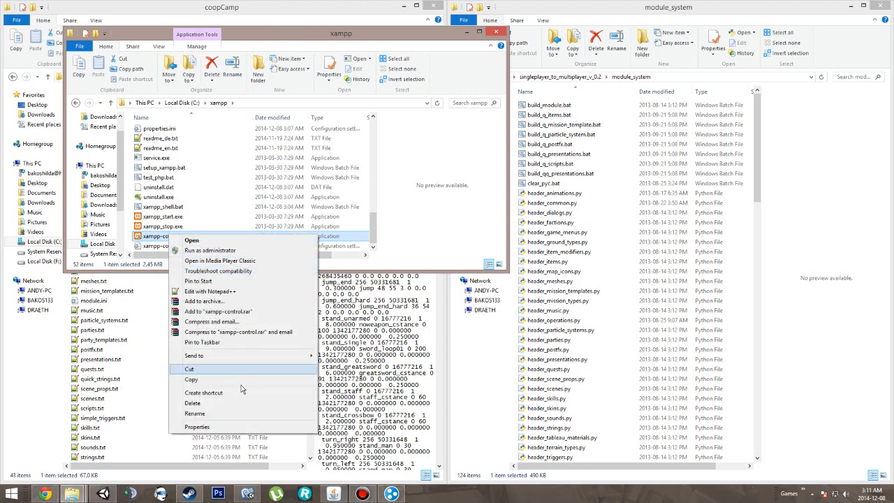
left_click(198, 427)
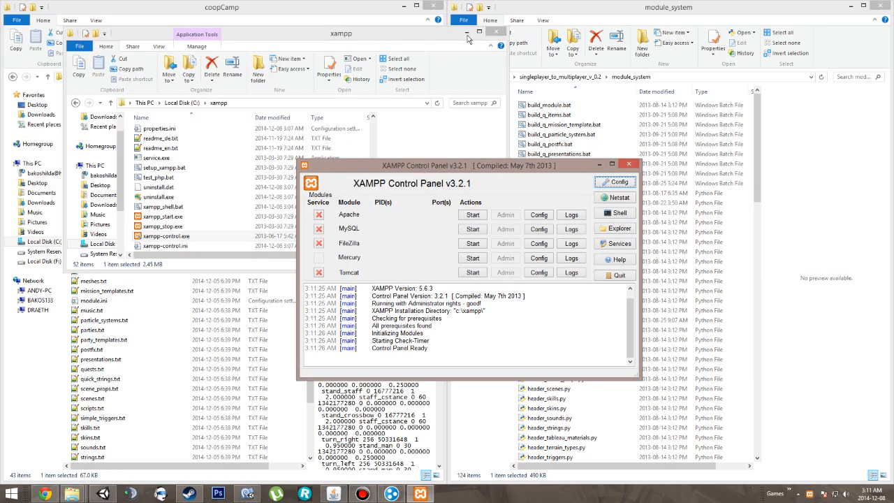
mouse_move(464, 31)
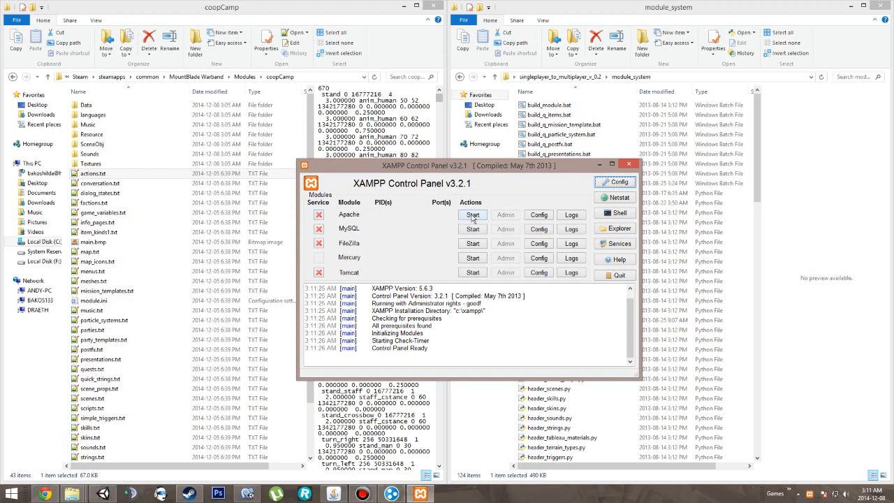
mouse_move(343, 231)
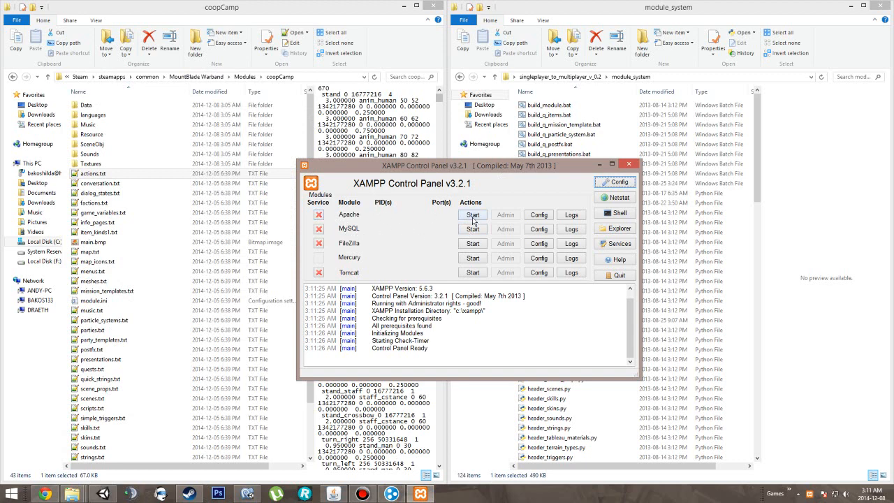
Start the Apache web server in the XAMPP Control Panel.
left_click(472, 215)
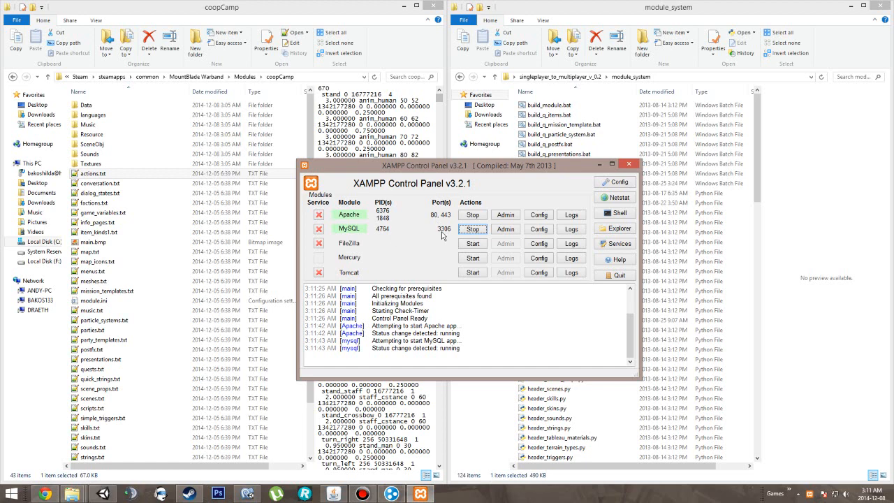
mouse_move(453, 235)
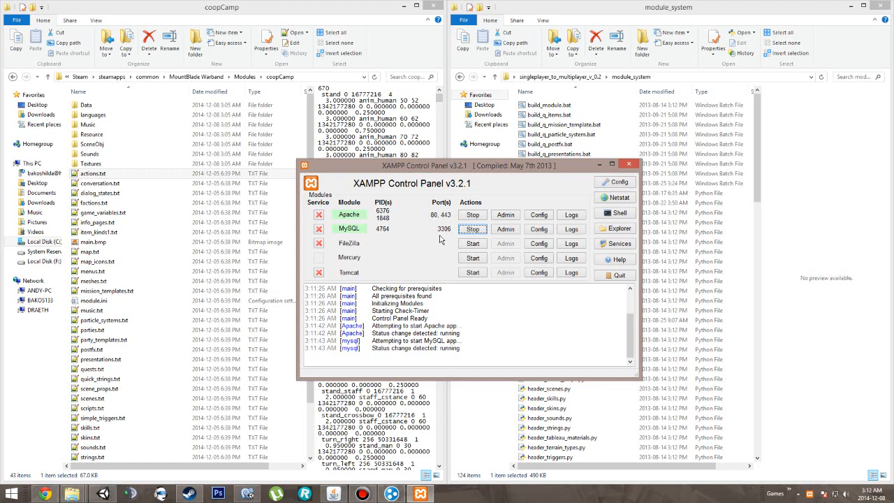
mouse_move(433, 241)
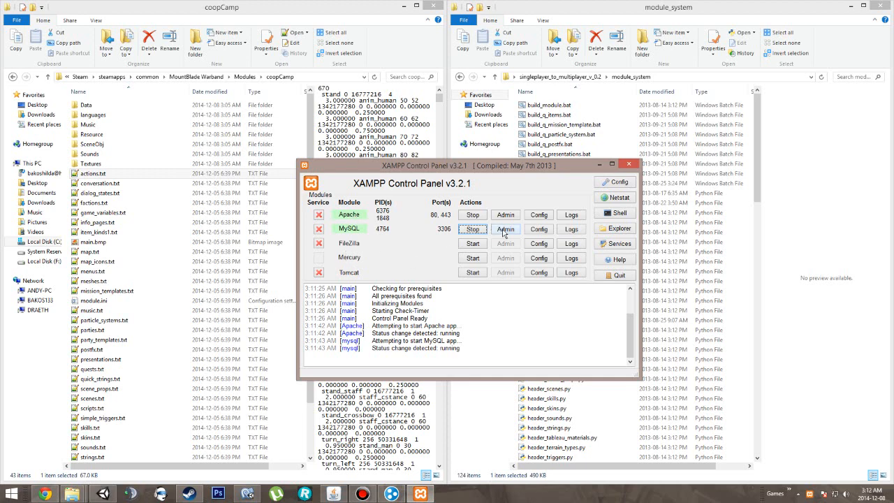
Open phpMyAdmin from MySQL's Admin button, then minimise the browser.
left_click(506, 229)
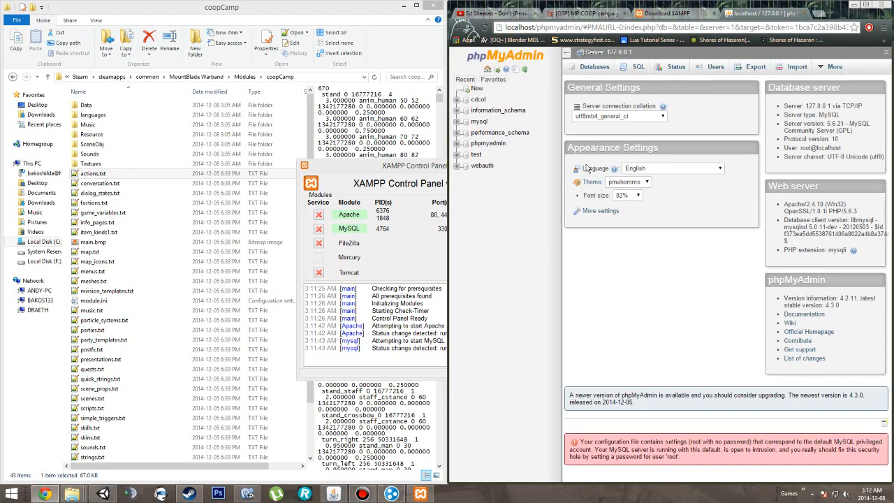
left_click(663, 14)
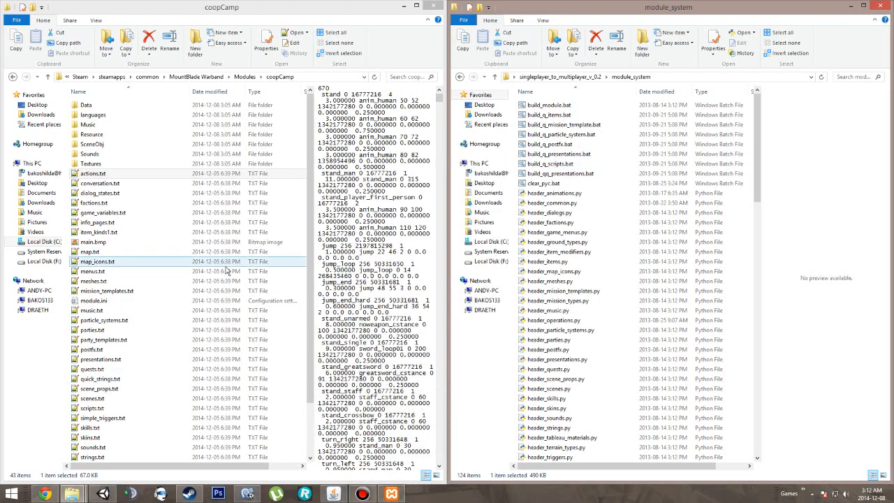
Show the mod's webserver_files folder on the right and Warband's Modules folder on the left.
left_click(545, 105)
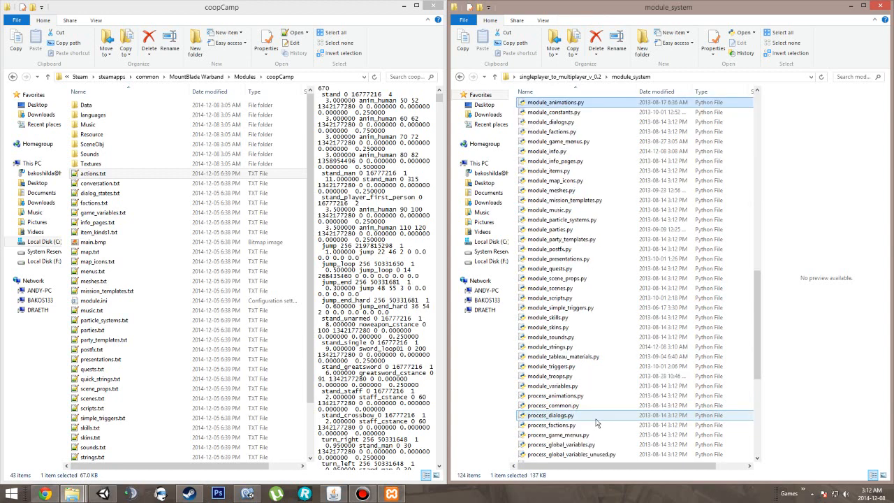
left_click(547, 151)
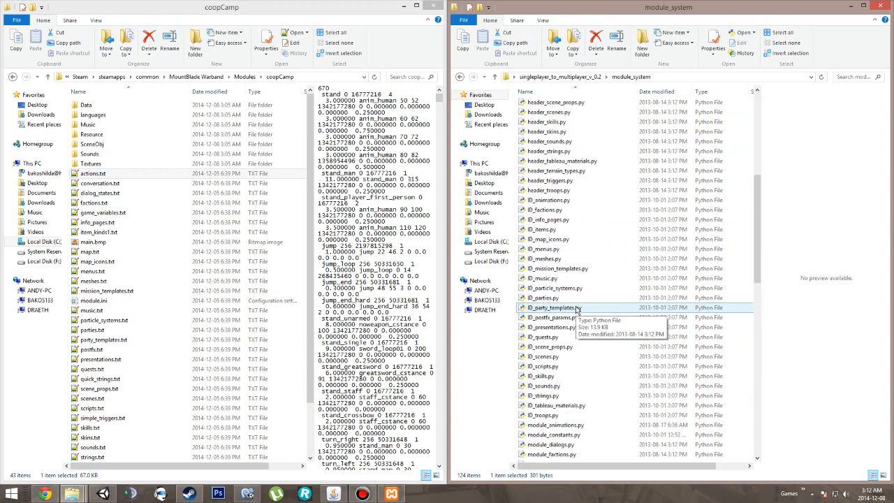
scroll("up", 3)
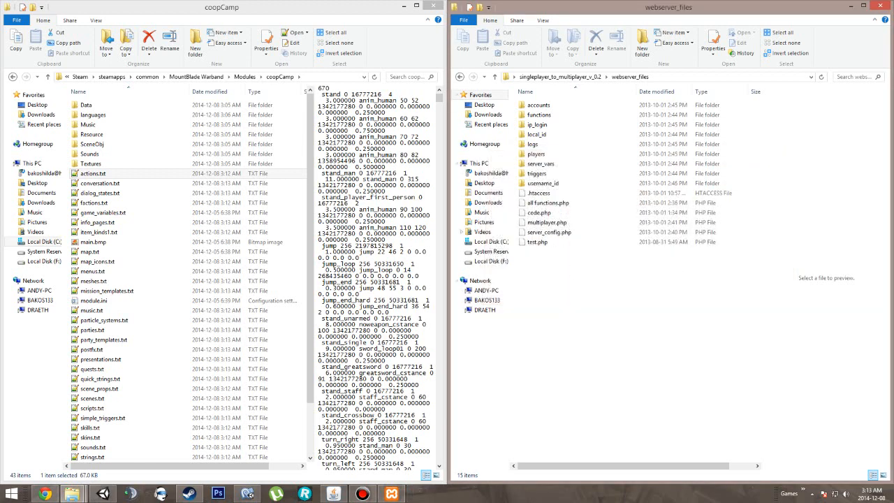
left_click(103, 212)
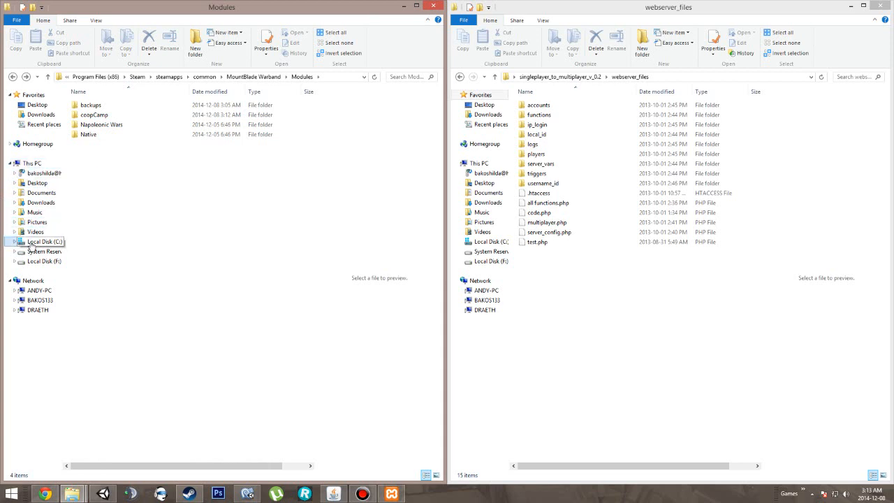
Paste the webserver_files contents into C:\xampp\htdocs.
left_click(44, 240)
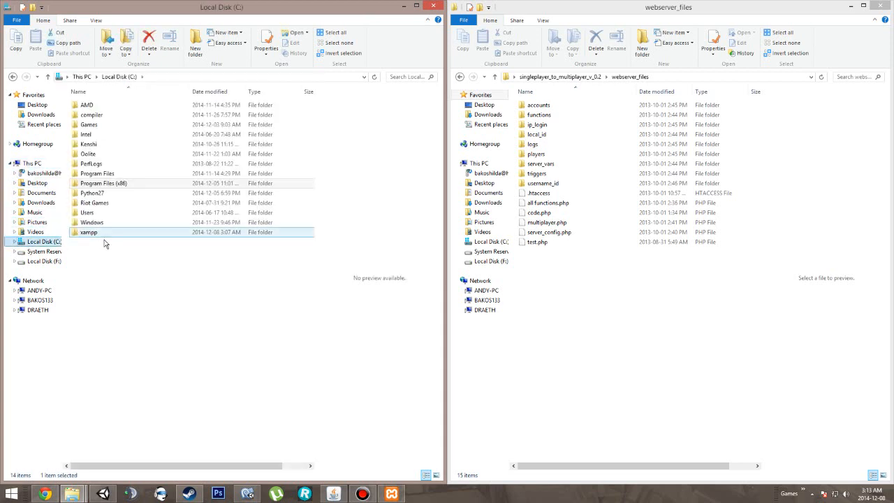
double_click(90, 232)
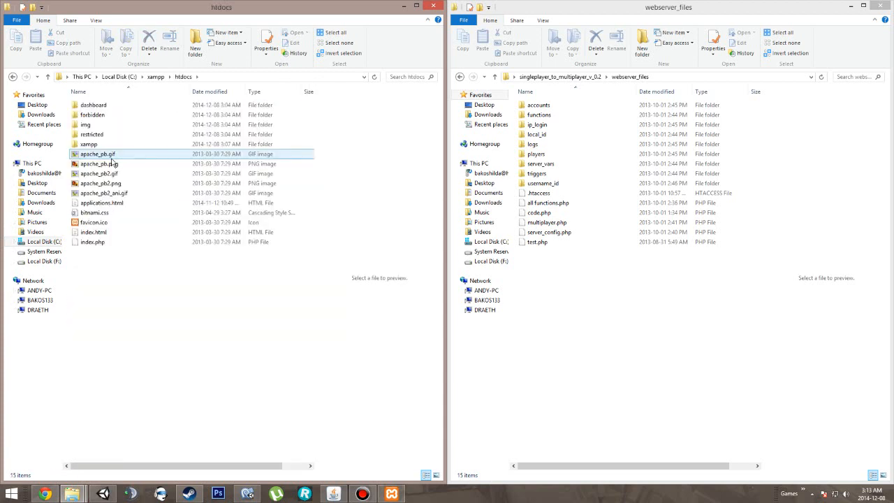
left_click(173, 272)
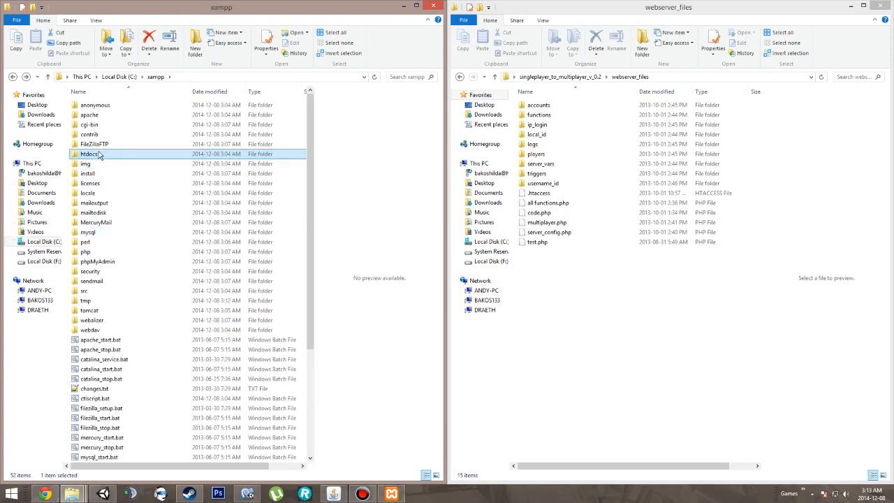
double_click(91, 154)
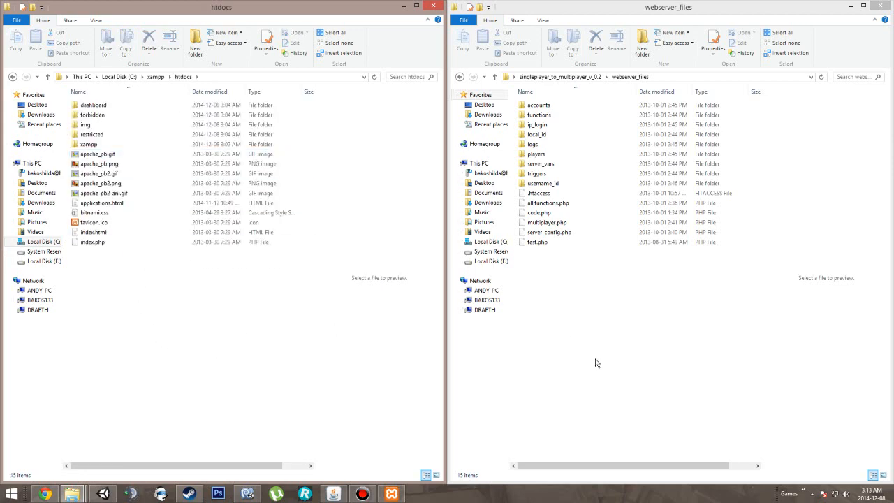
right_click(537, 134)
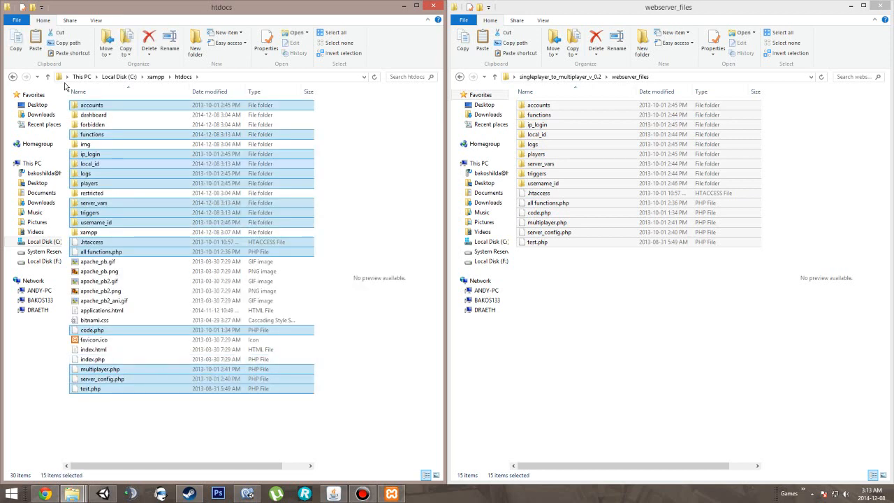
left_click(122, 419)
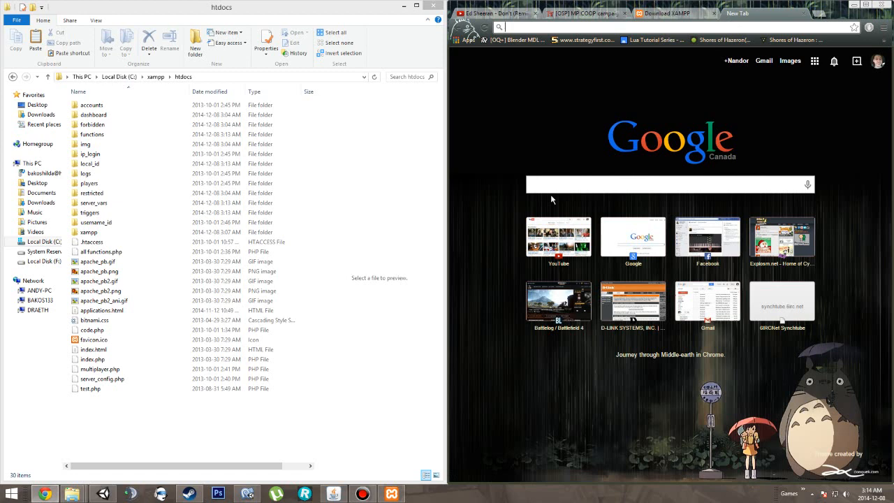
Load localhost/test.php and localhost/multiplayer.php in Chrome to verify the local server works.
type("localhost/tes")
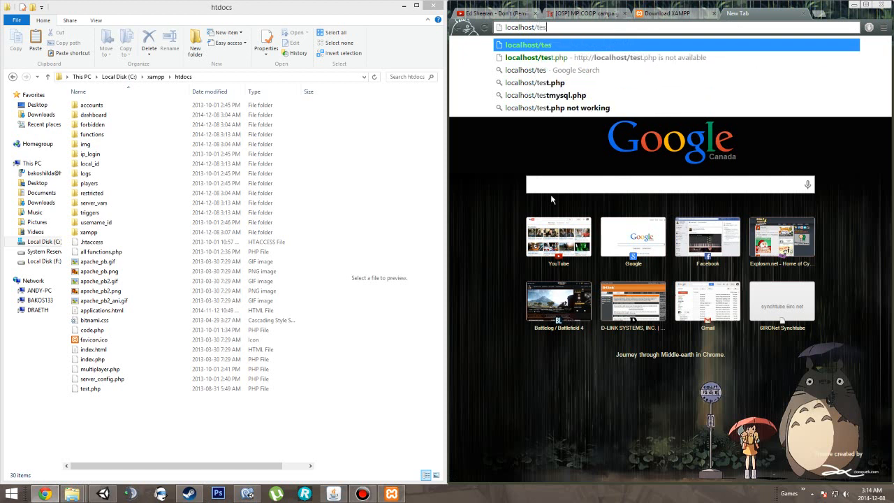
left_click(537, 59)
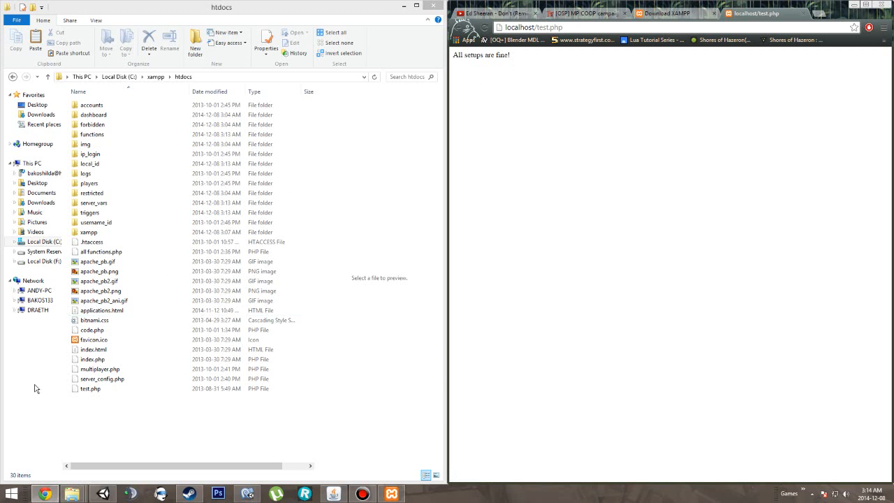
right_click(91, 388)
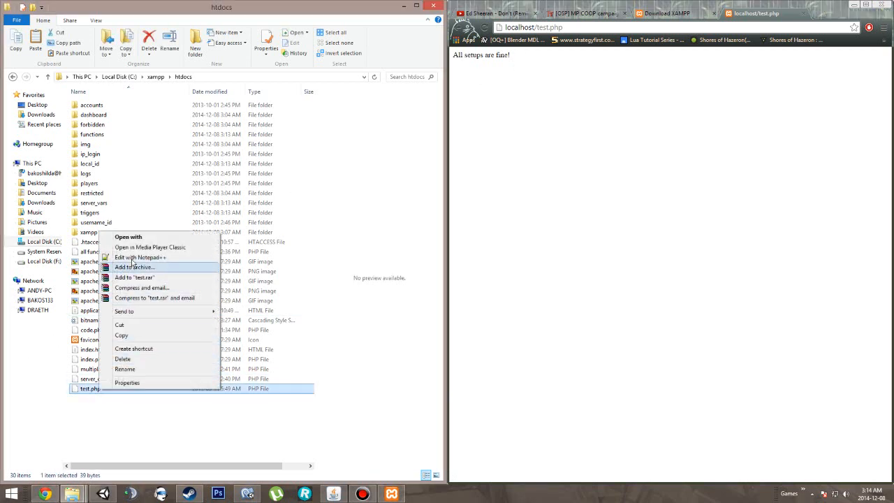
left_click(397, 235)
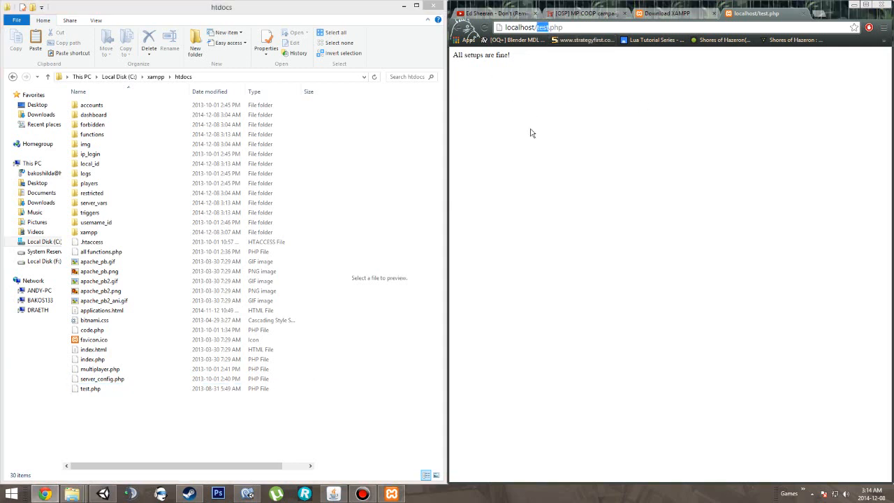
type("localhost/mul.php")
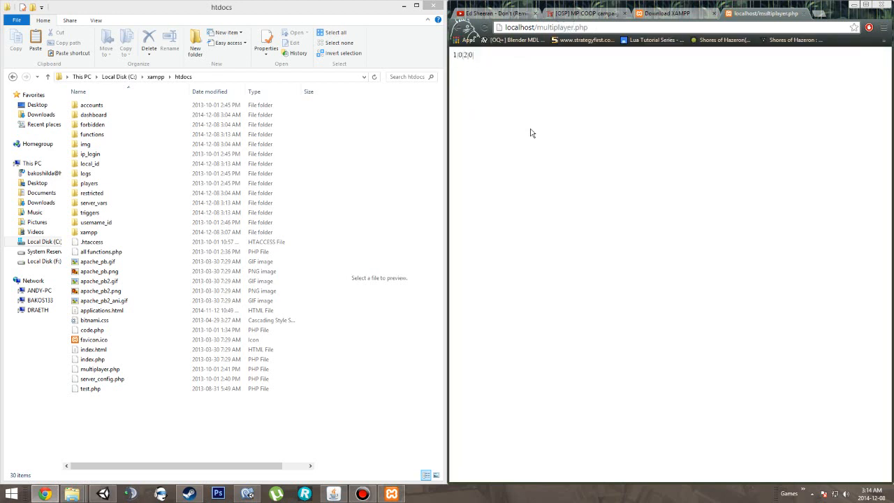
mouse_move(490, 61)
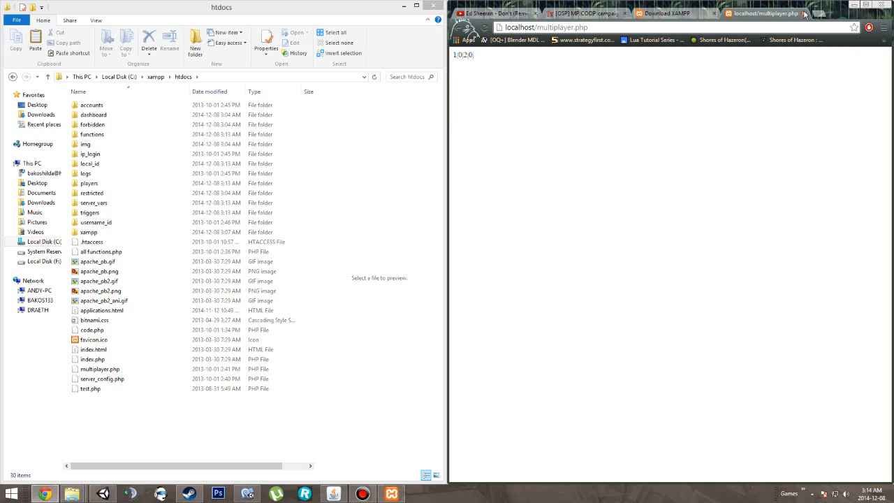
left_click(664, 14)
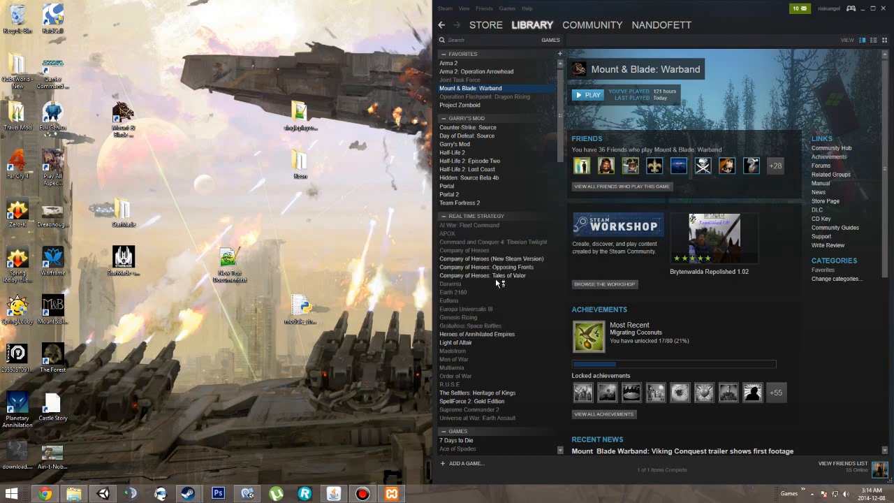
Launch Warband from Steam, configure a screen resolution in the Video settings and close the launcher.
left_click(587, 95)
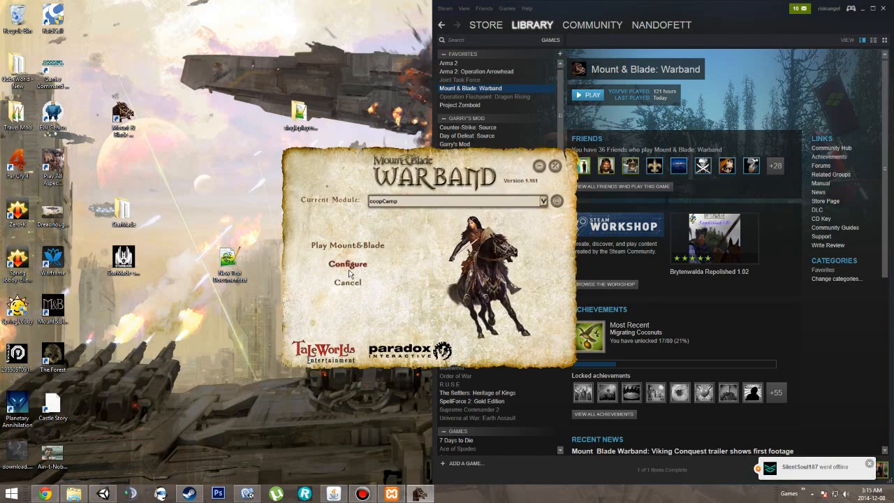
left_click(346, 263)
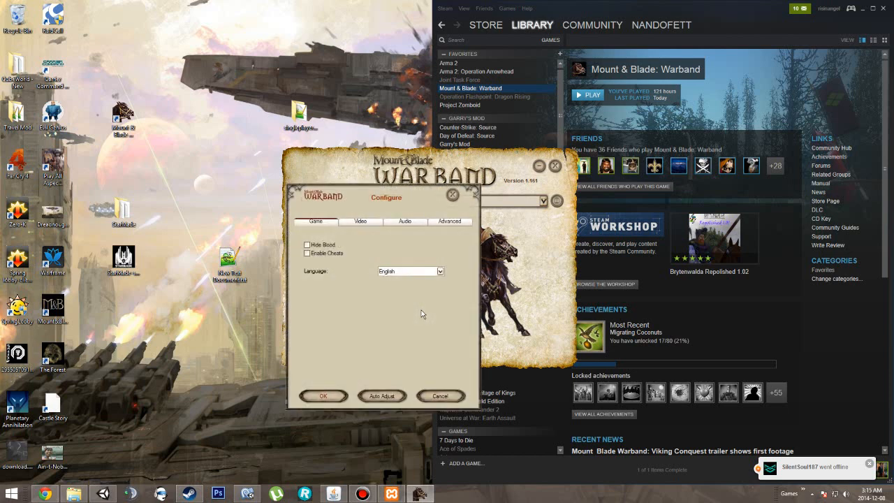
left_click(360, 221)
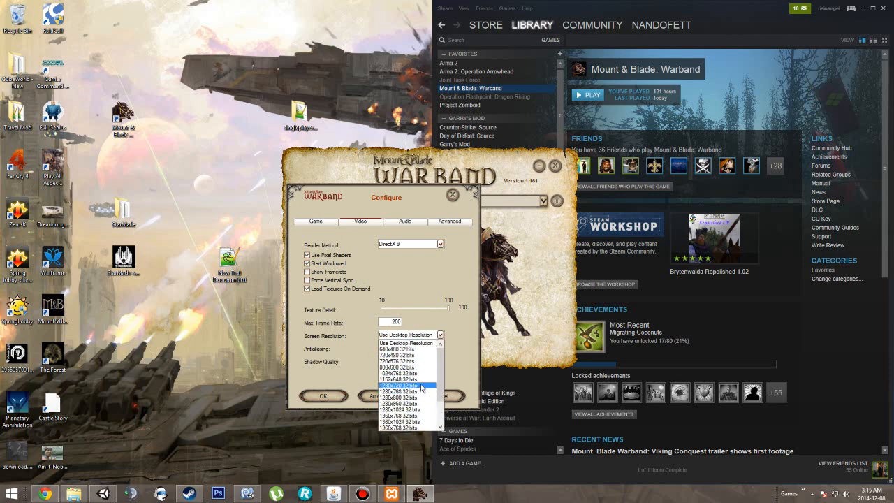
left_click(411, 383)
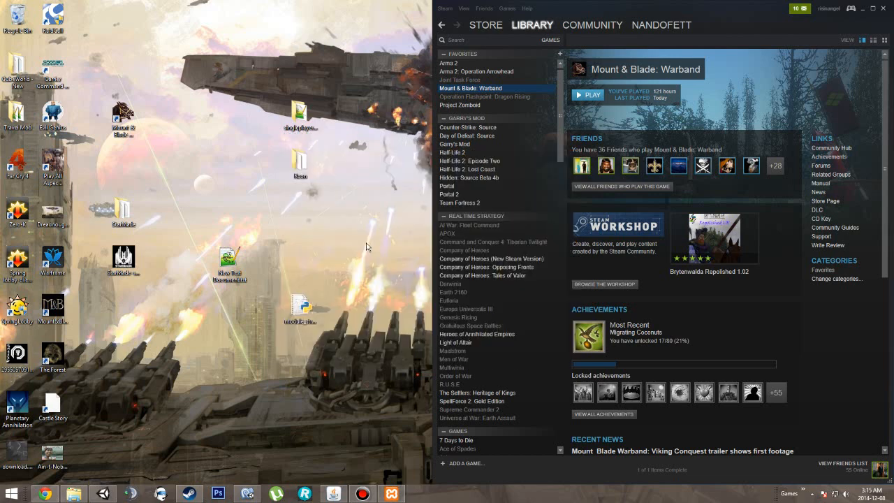
mouse_move(701, 112)
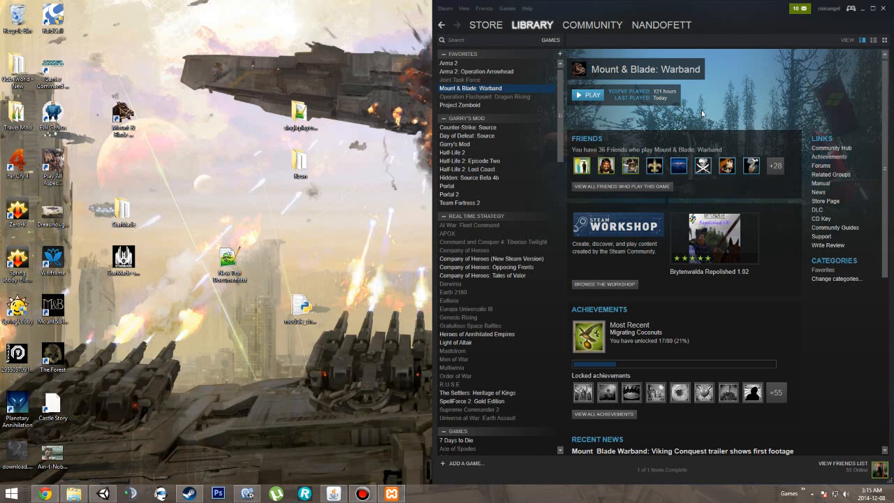
Launch Mount & Blade: Warband from the Steam library and let it load to the main menu.
left_click(587, 95)
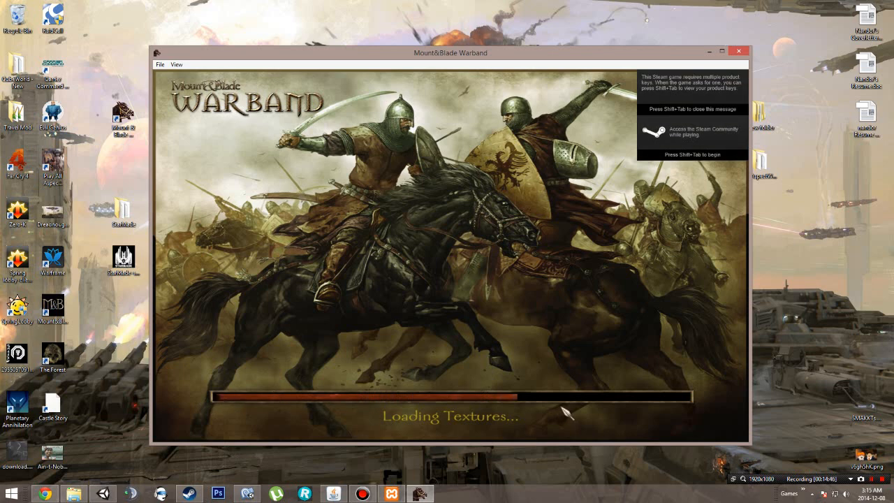
mouse_move(476, 424)
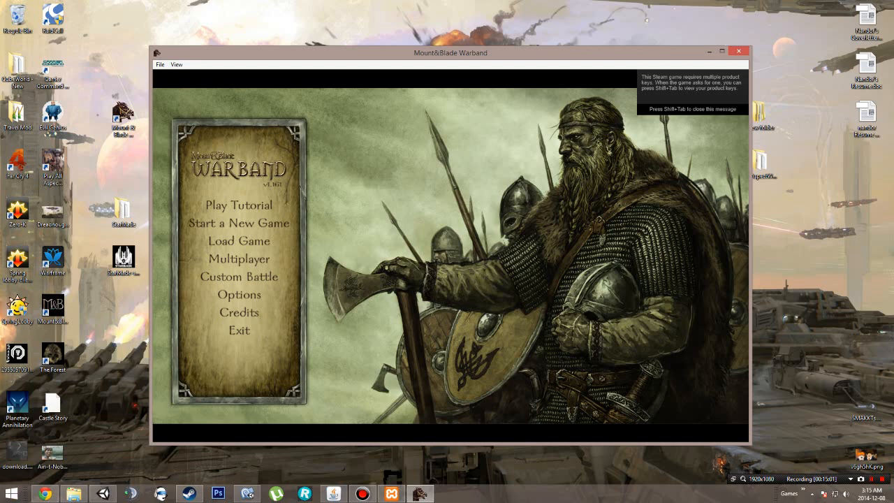
mouse_move(47, 490)
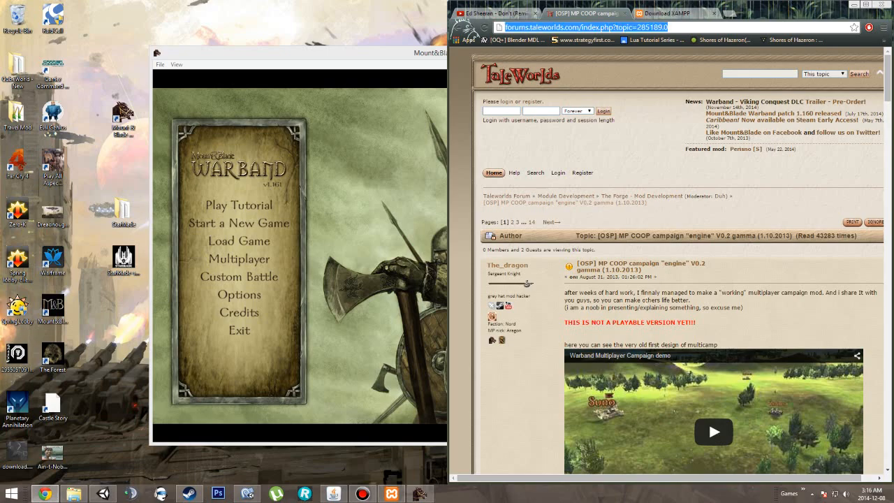
Scroll down through the MP COOP campaign mod thread on TaleWorlds Forums.
scroll("down", 3)
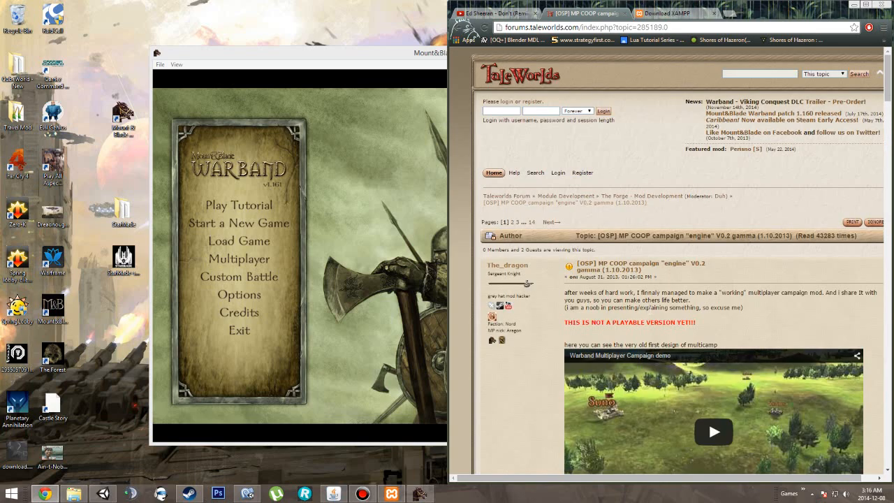
scroll("down", 3)
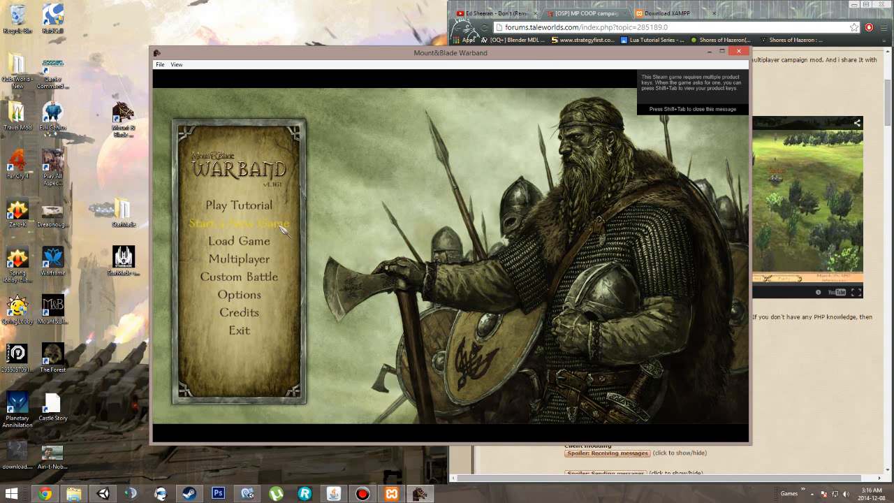
Start a new game, reaching the co-op mod's register / log-in account screen.
left_click(239, 224)
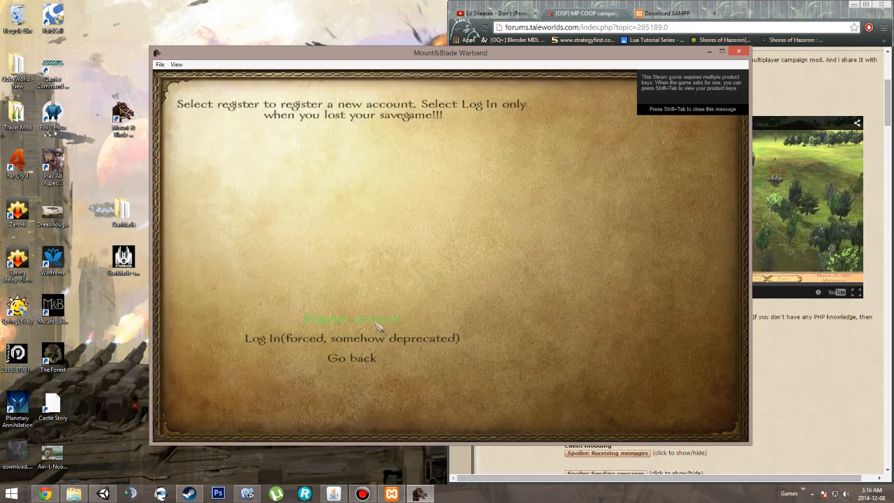
mouse_move(273, 138)
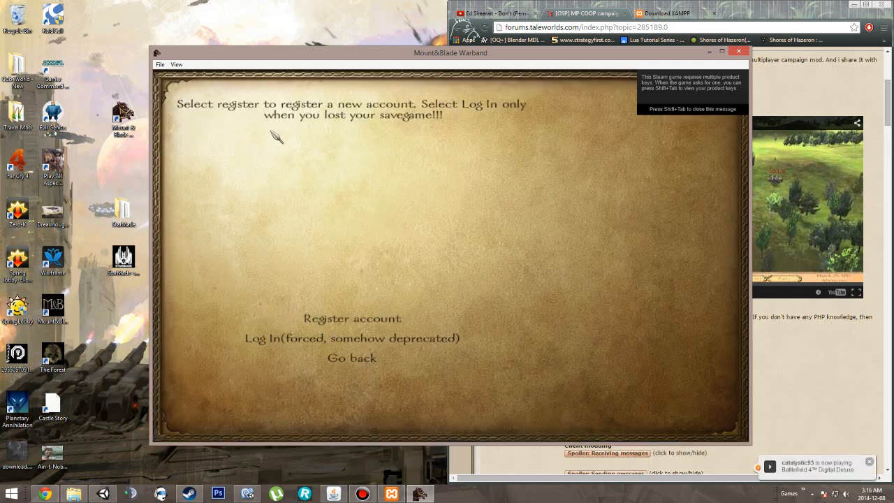
mouse_move(444, 134)
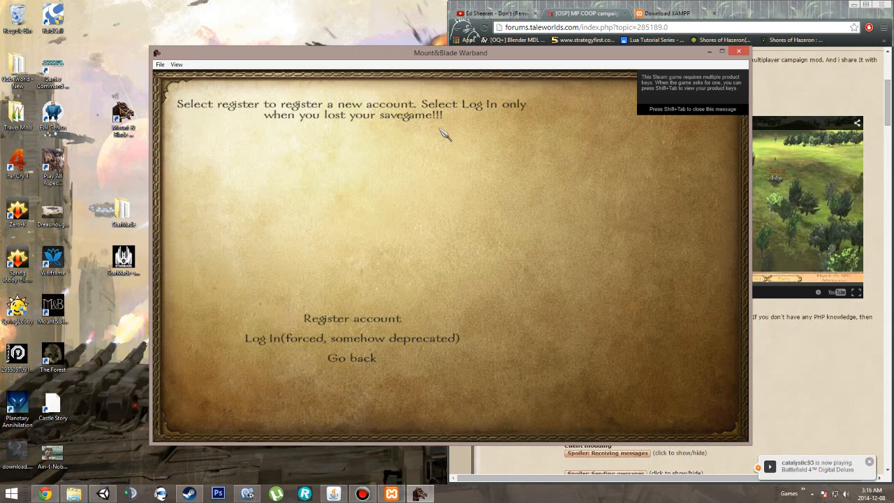
mouse_move(416, 299)
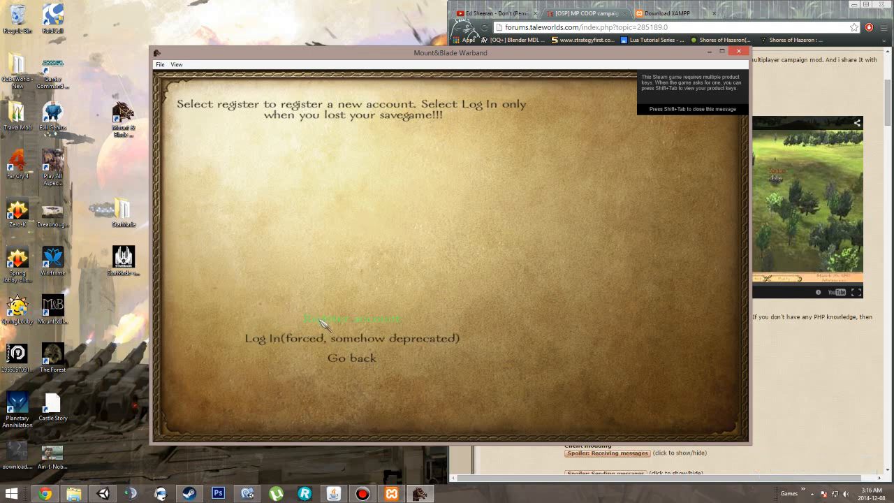
left_click(352, 319)
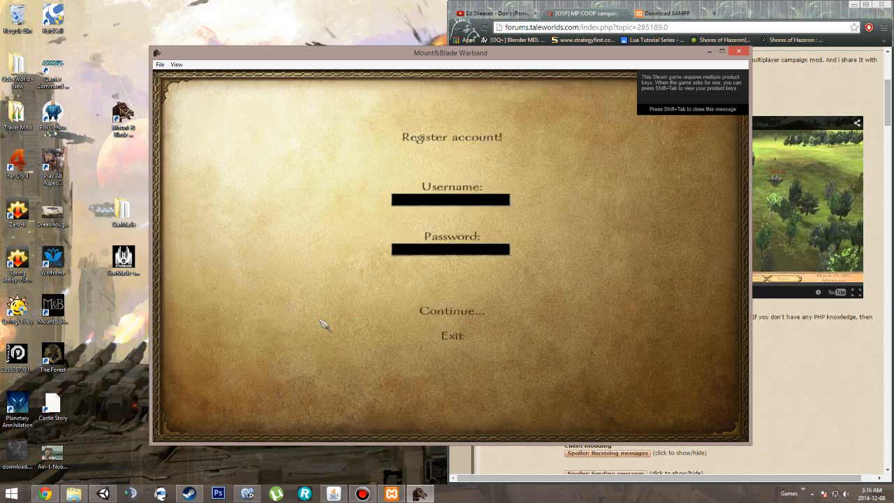
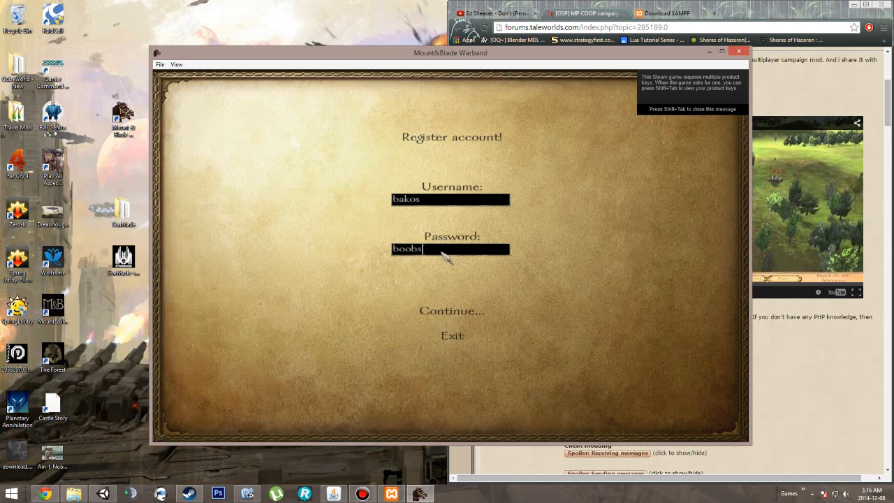
left_click(451, 310)
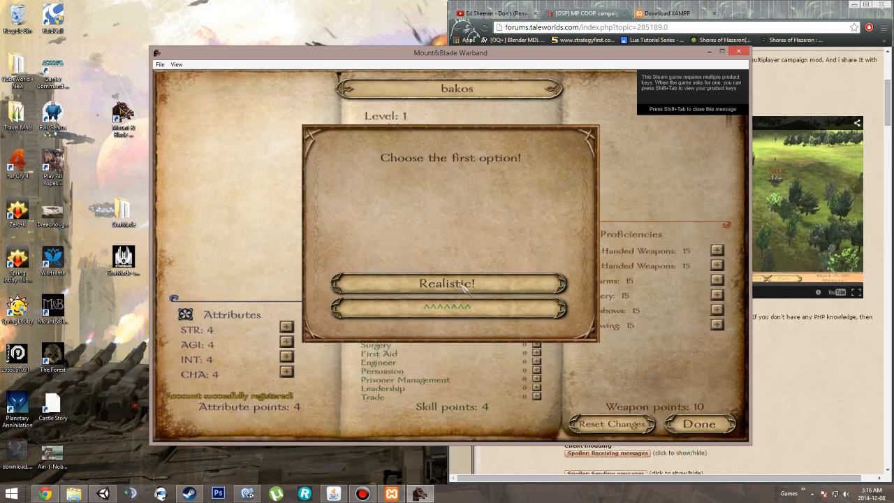
mouse_move(201, 98)
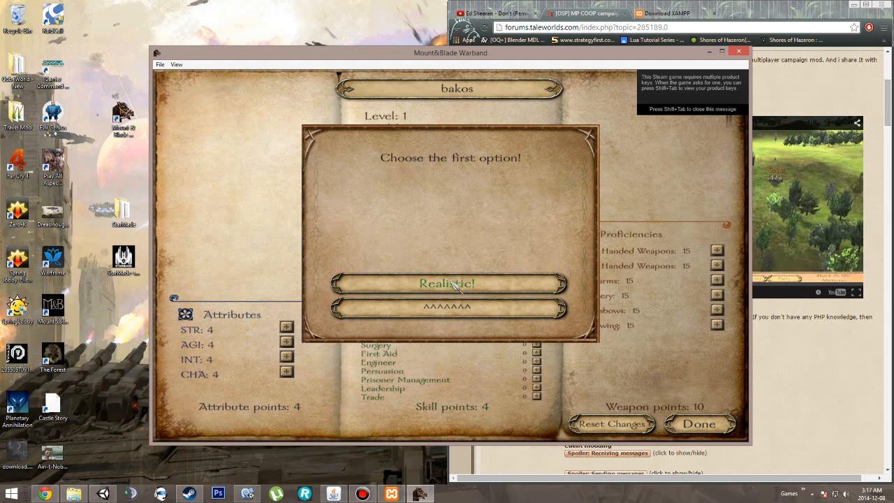
mouse_move(473, 326)
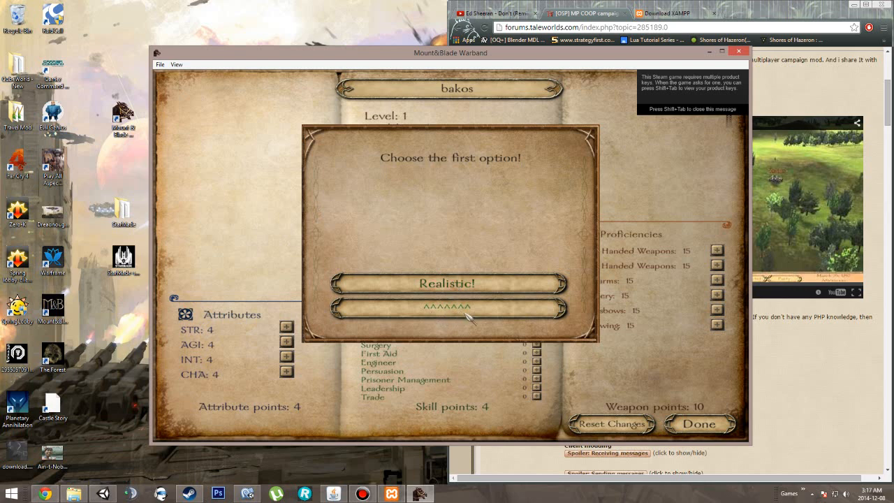
Answer the first-option prompt, raise a weapon proficiency and finish the character statistics.
left_click(449, 282)
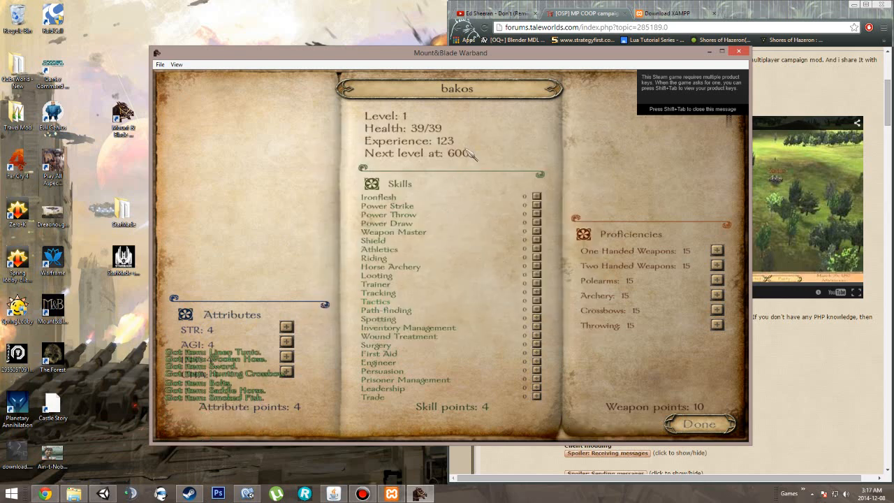
mouse_move(287, 349)
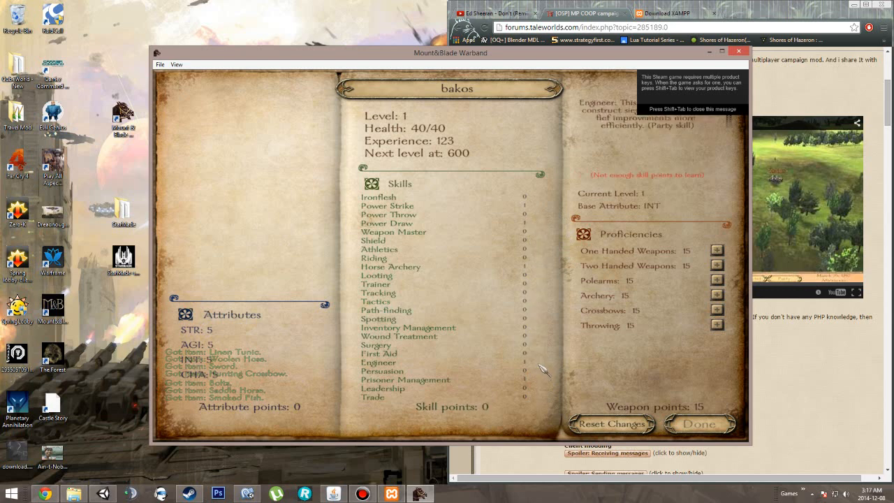
left_click(717, 279)
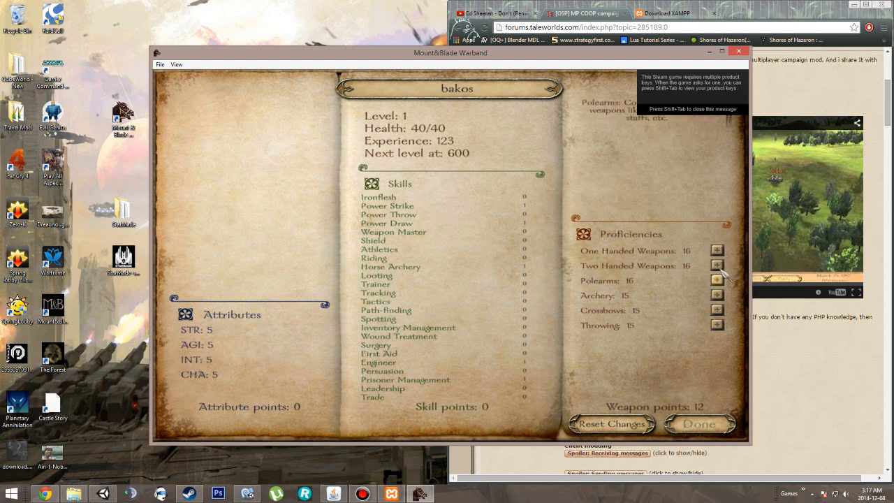
left_click(716, 250)
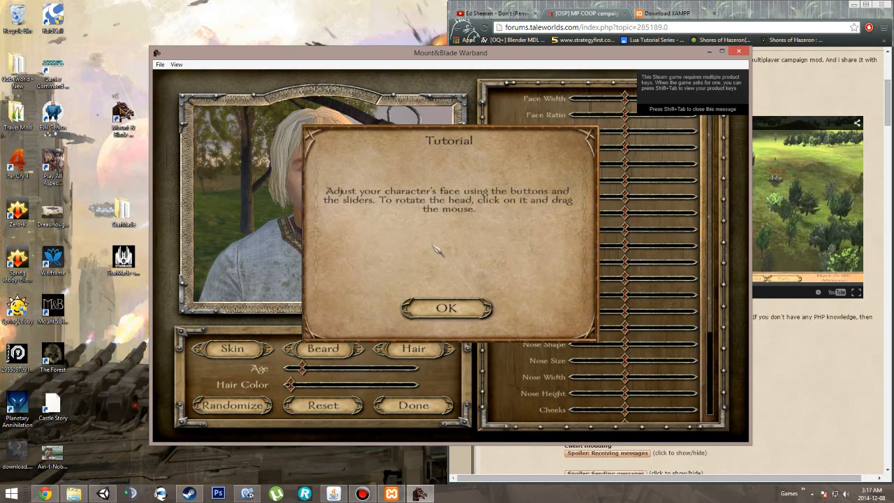
Dismiss the face tutorial, randomise the face twice and accept the dark-haired bearded result.
left_click(447, 309)
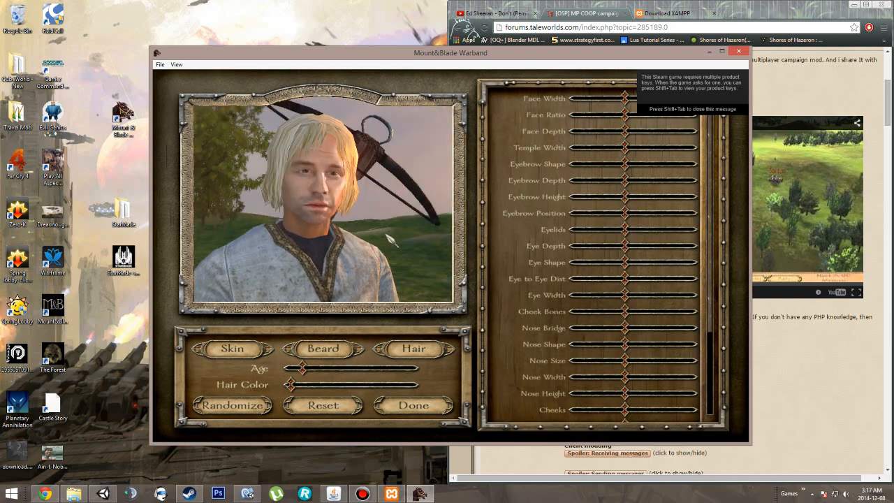
left_click(232, 405)
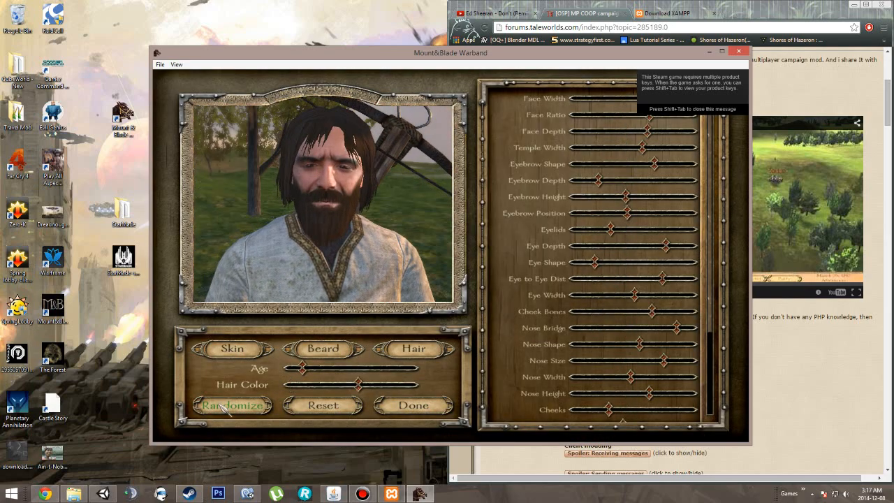
left_click(231, 405)
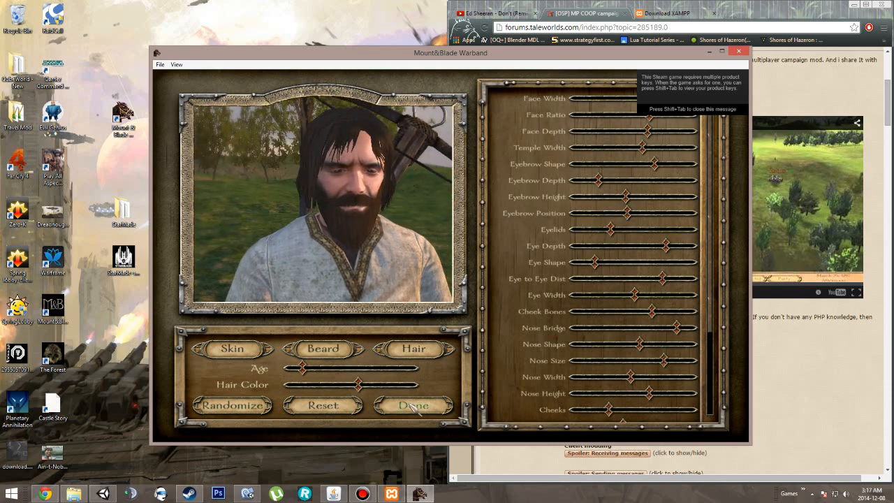
left_click(414, 405)
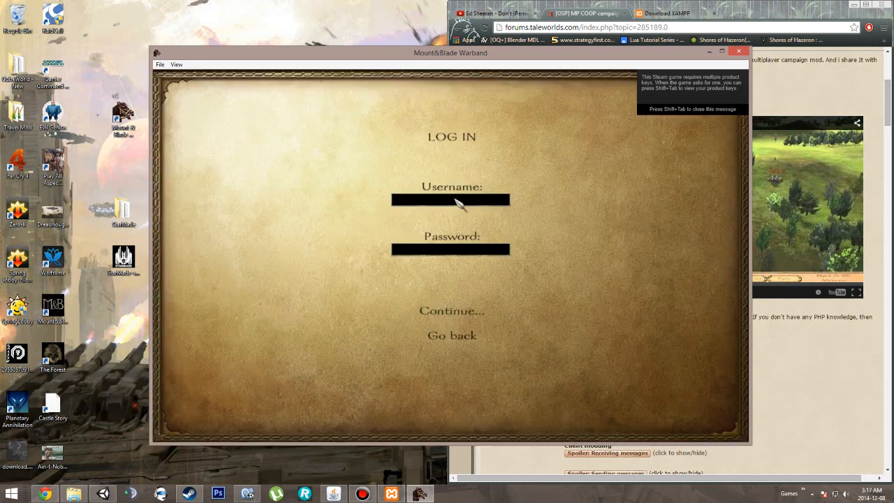
Log in as 'bakos' with the password, placing the party on the world map.
type("bakos")
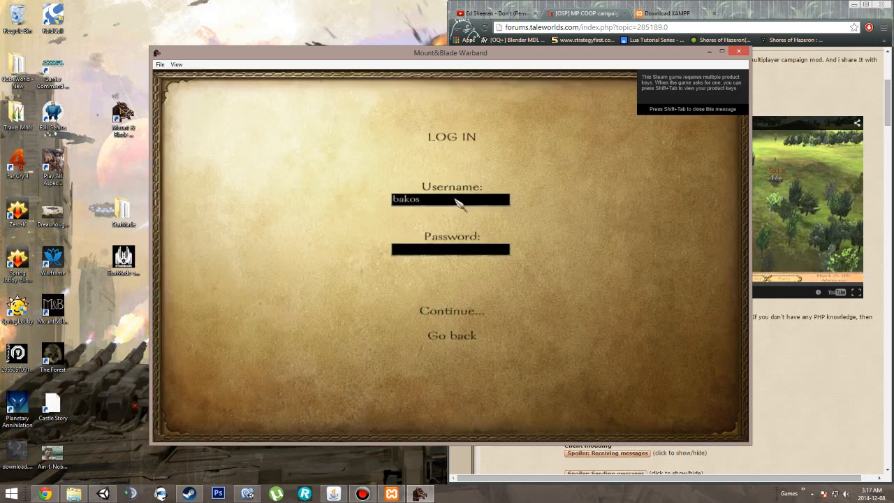
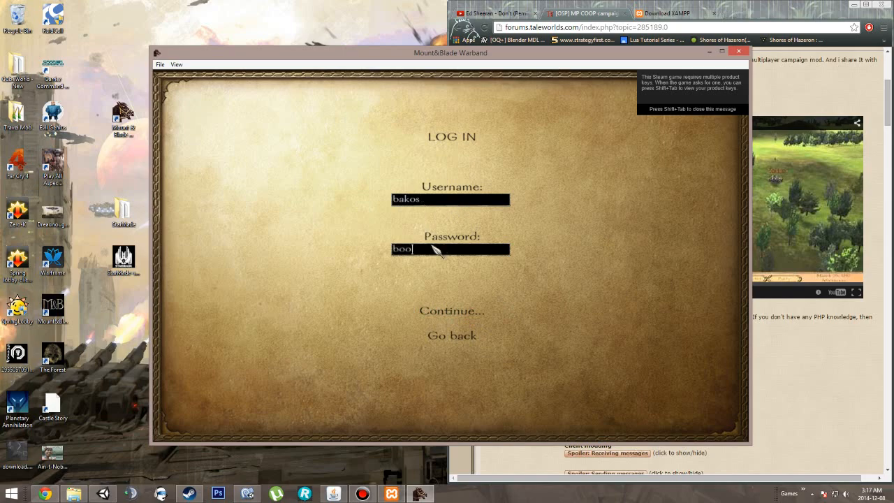
left_click(451, 310)
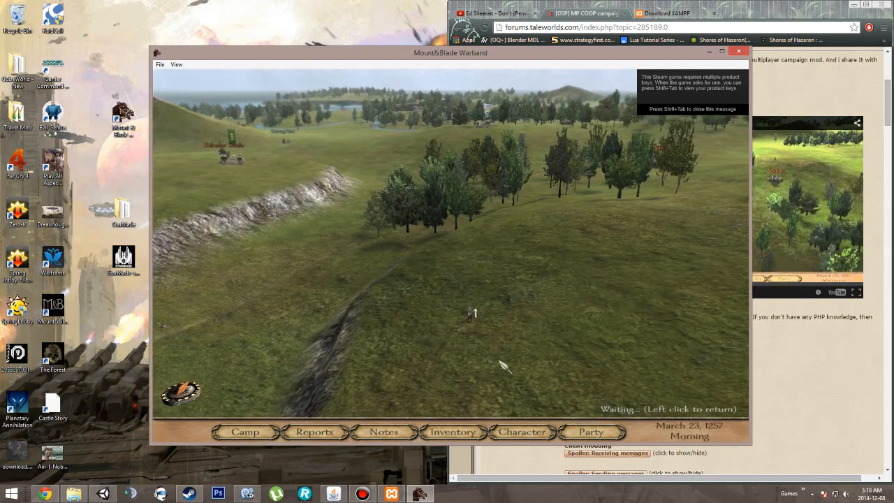
Travel toward Emirin, check the empty inventory with 2000 denars, and return to the log-in screen.
left_click(503, 364)
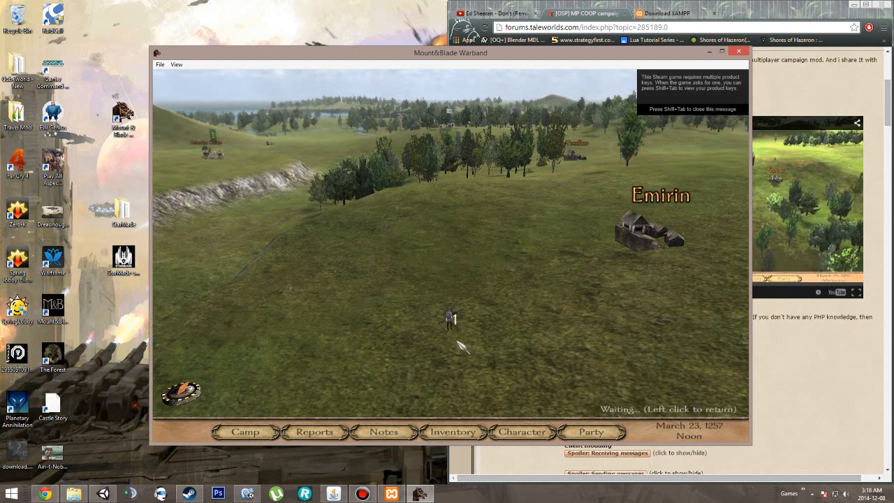
left_click(453, 432)
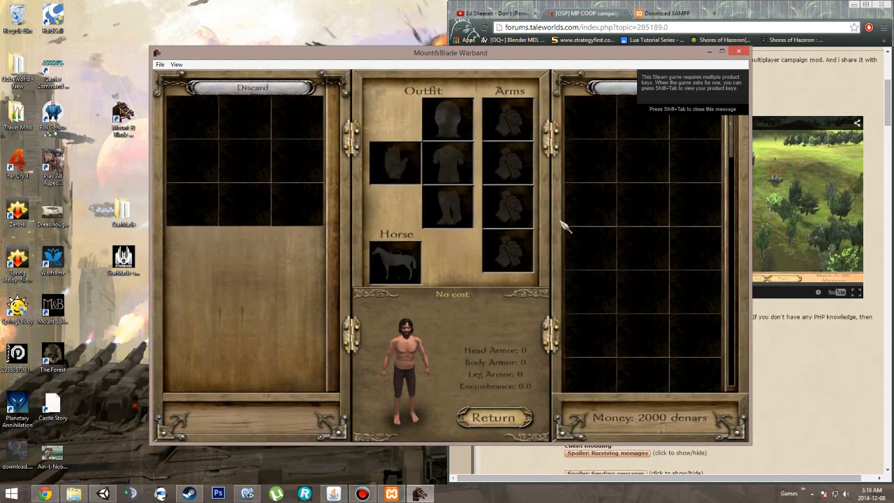
mouse_move(390, 231)
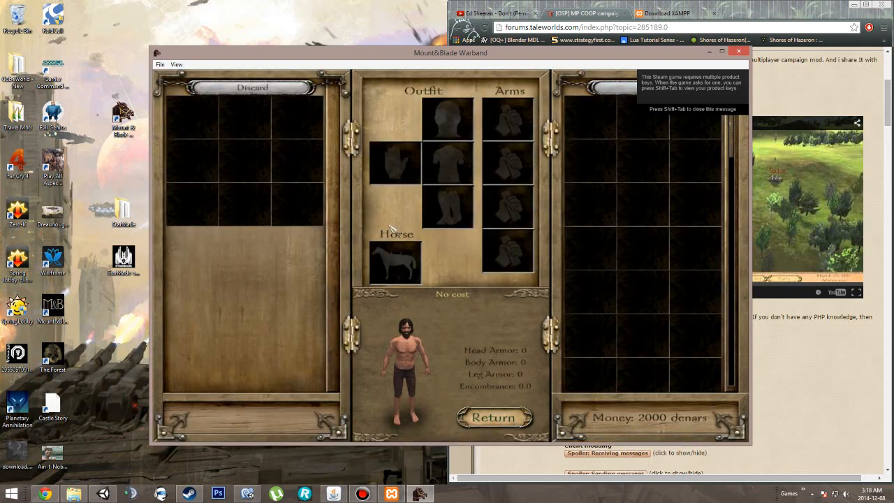
left_click(495, 419)
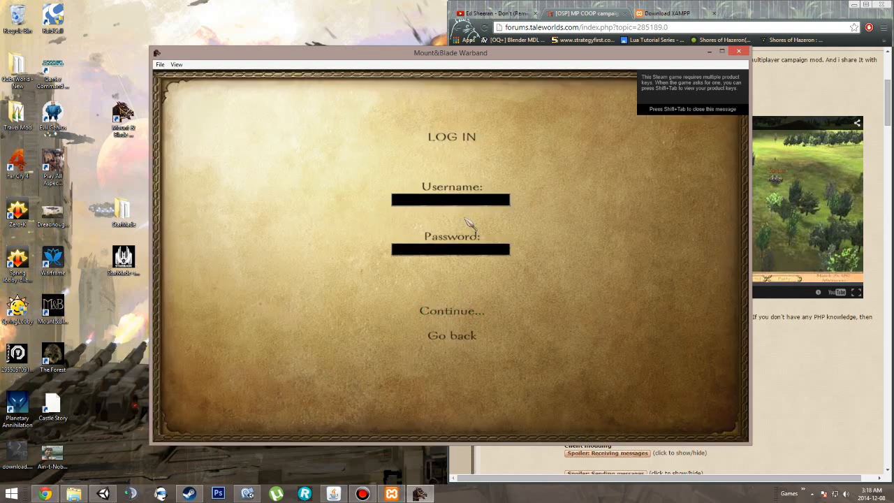
type("b")
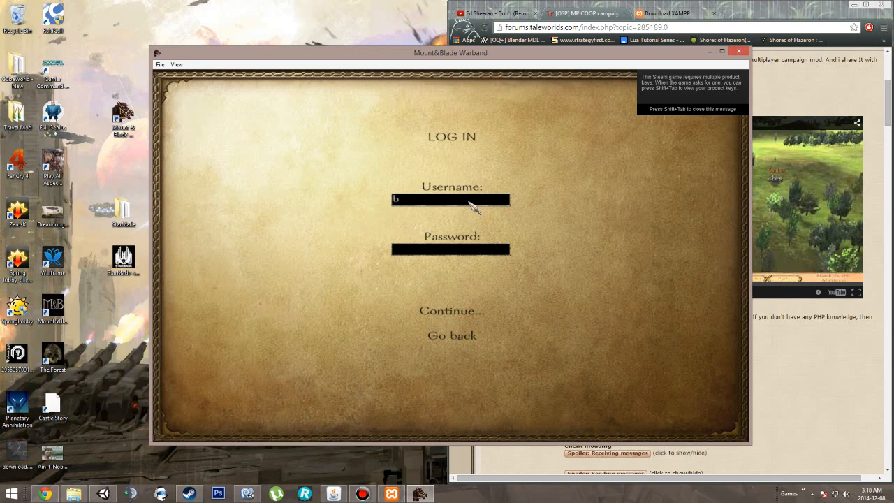
type("akos")
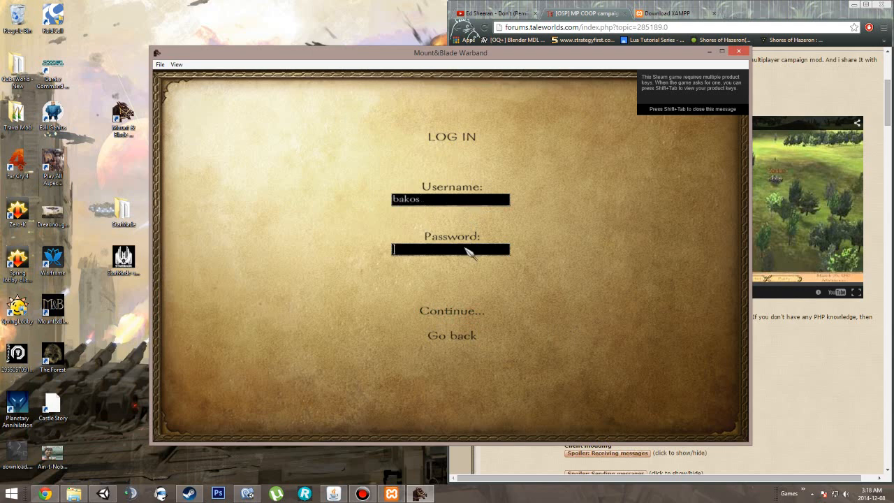
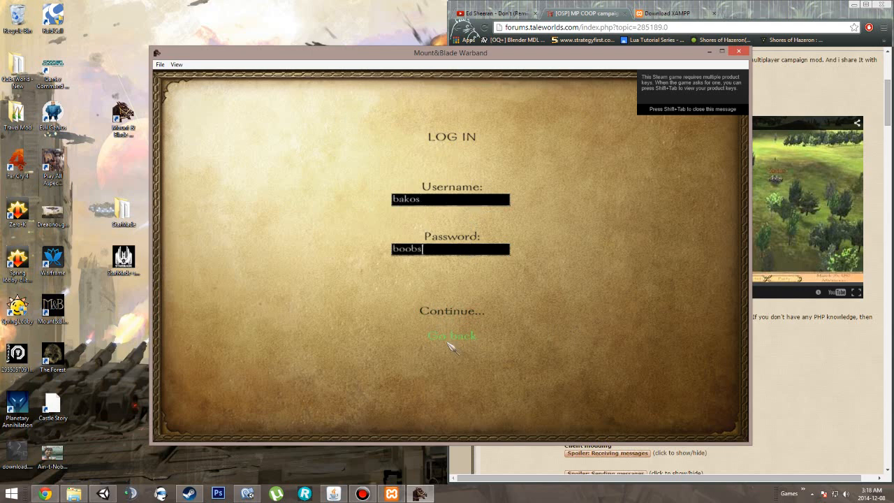
left_click(450, 310)
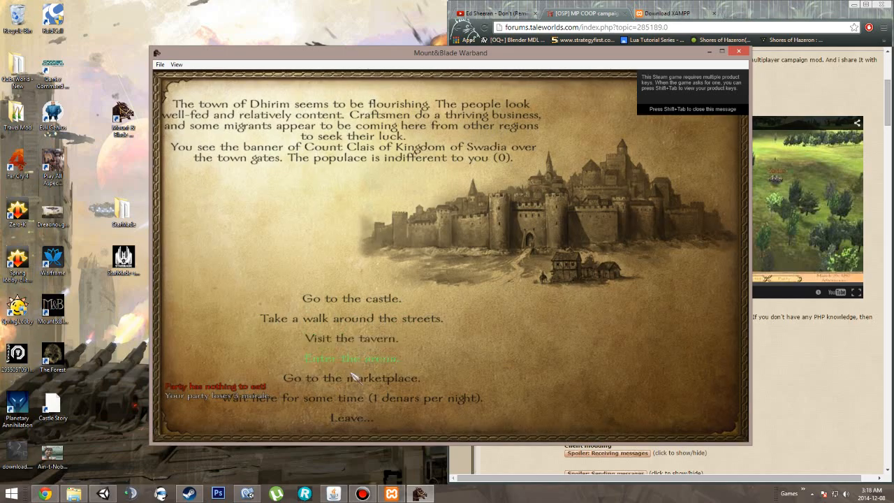
mouse_move(363, 386)
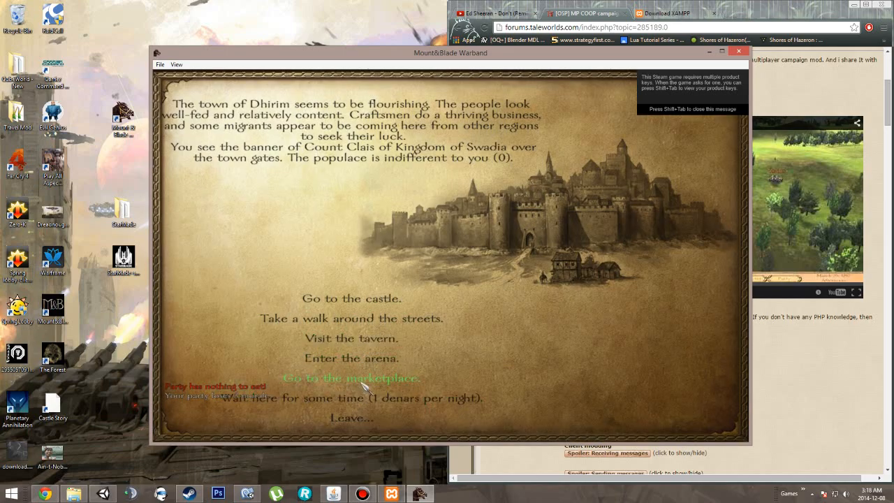
Visit Dhirim's marketplace, dismiss the trading tutorial and buy weapons and a shield from the weaponsmith.
left_click(362, 377)
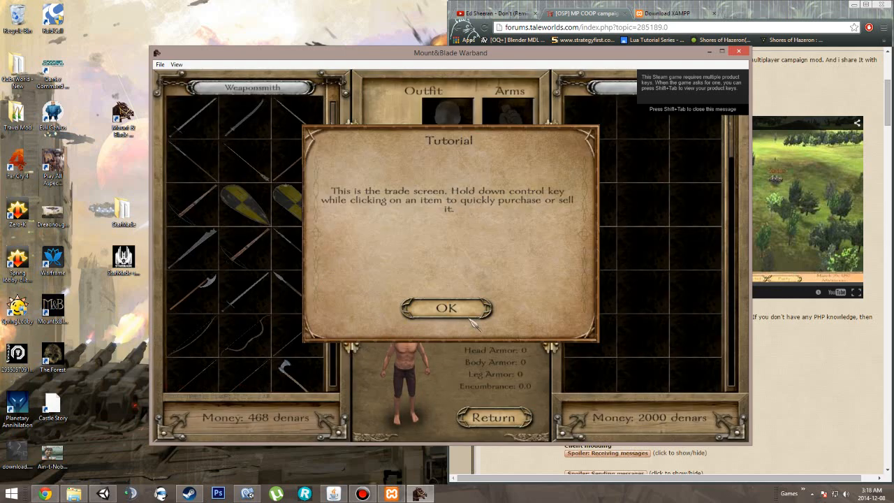
left_click(447, 309)
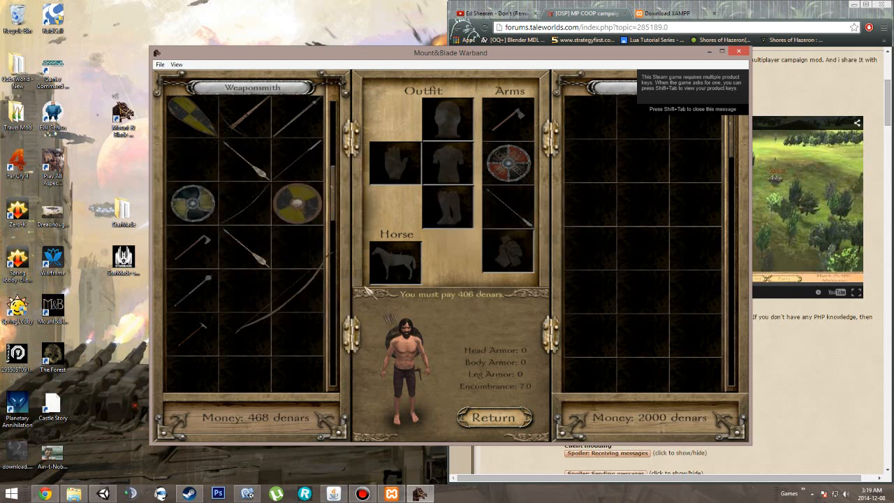
left_click(494, 417)
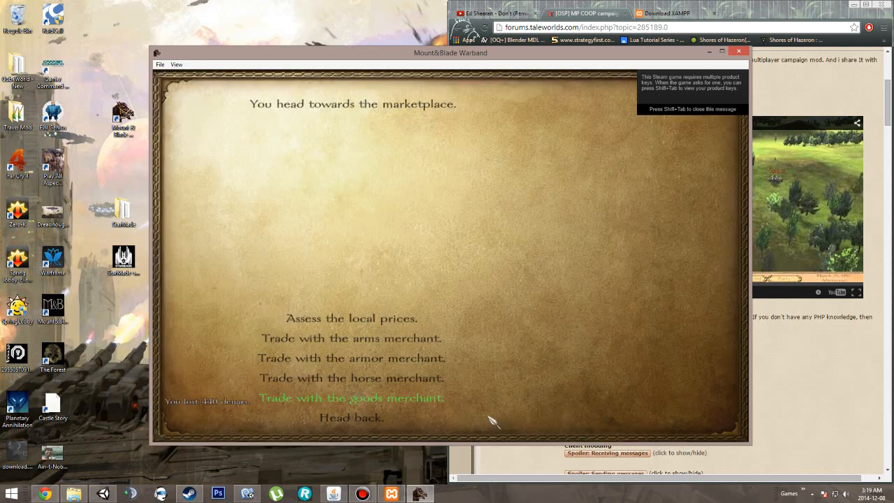
Buy armour from the armour merchant, return, and leave the town to the log-in screen.
left_click(352, 358)
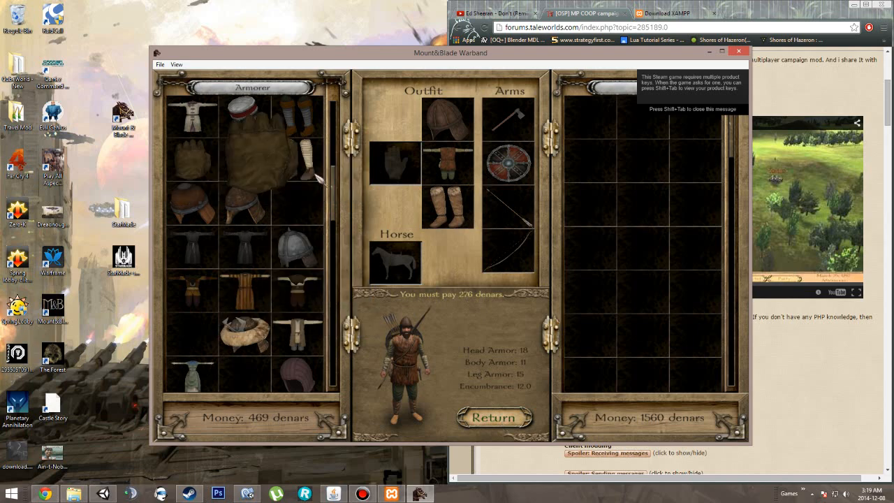
left_click(495, 417)
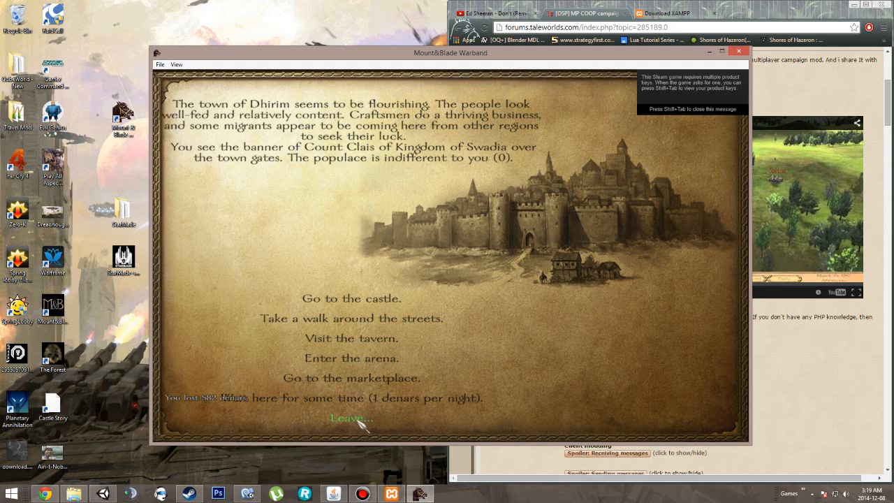
left_click(346, 419)
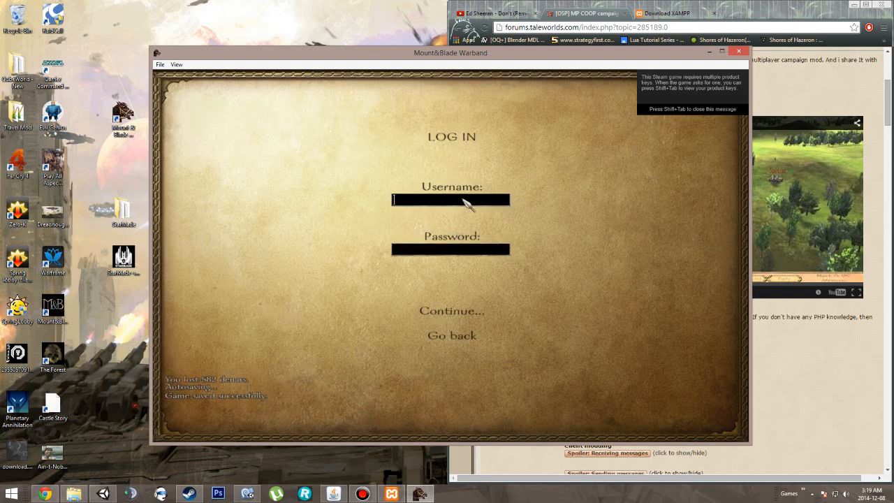
Log in again with username 'boobs' and the entered password to return to the map beside Dhirim.
type("boobs")
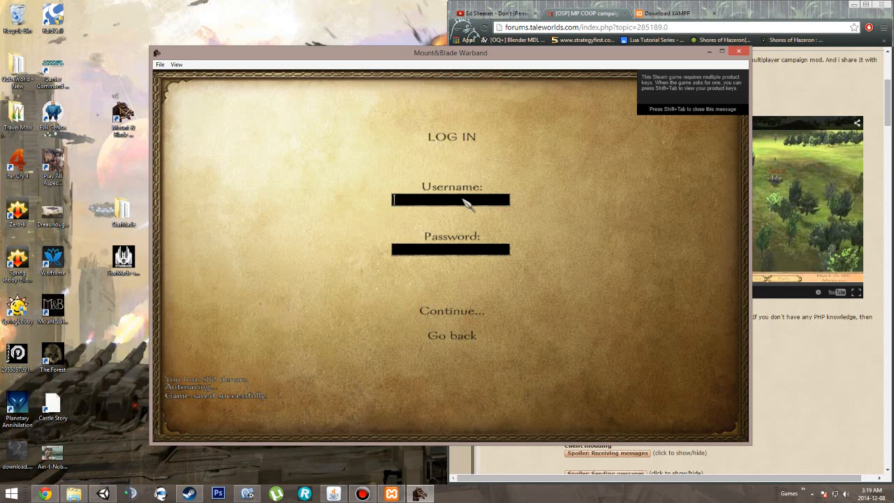
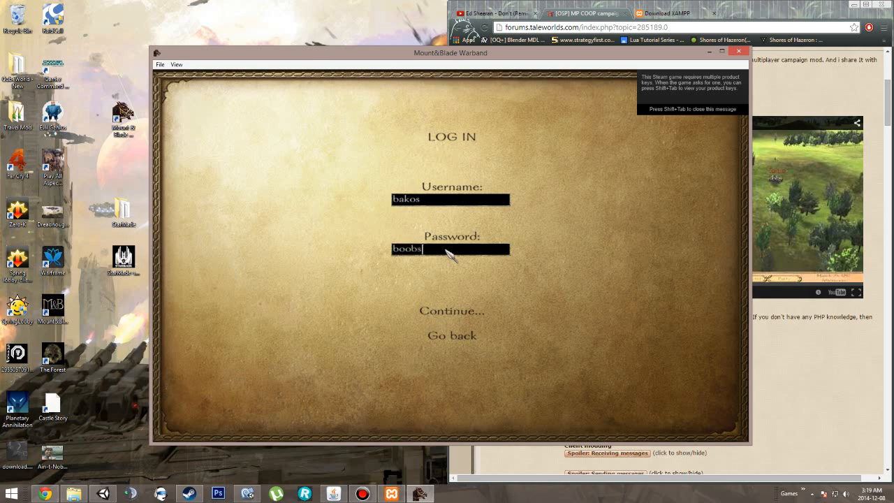
left_click(451, 310)
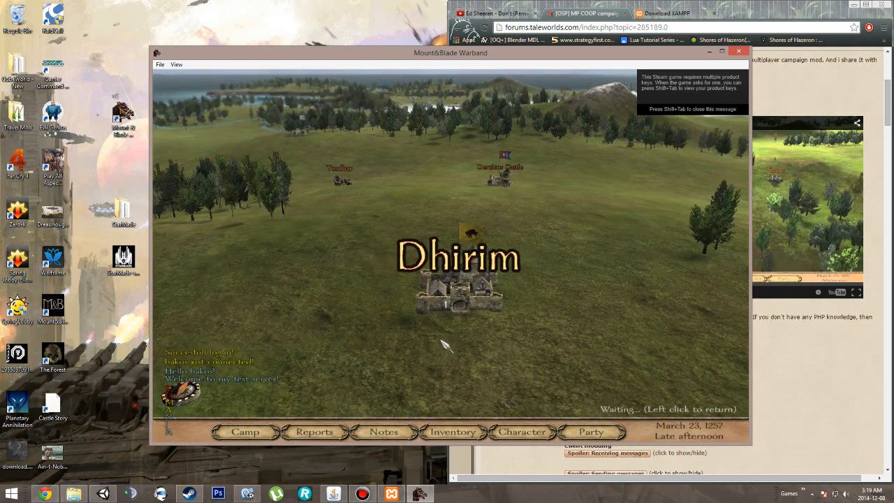